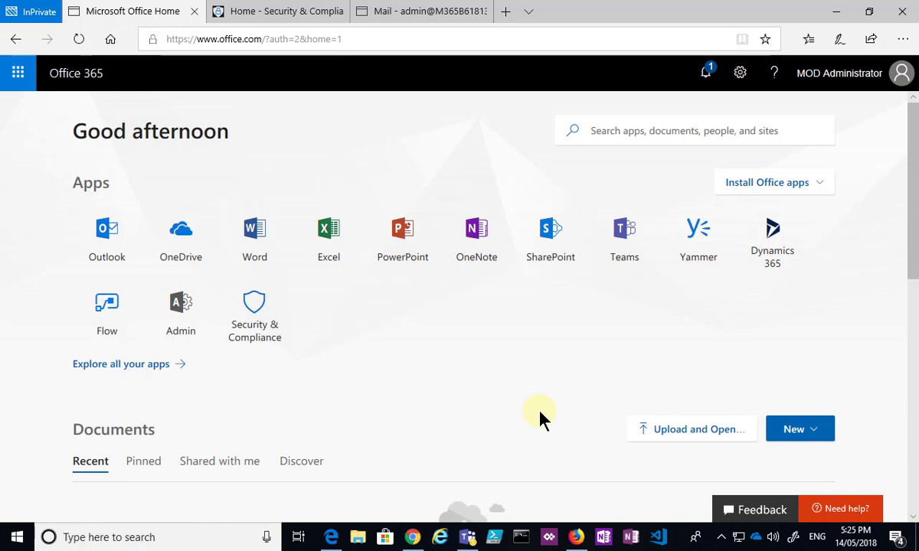
mouse_move(481, 396)
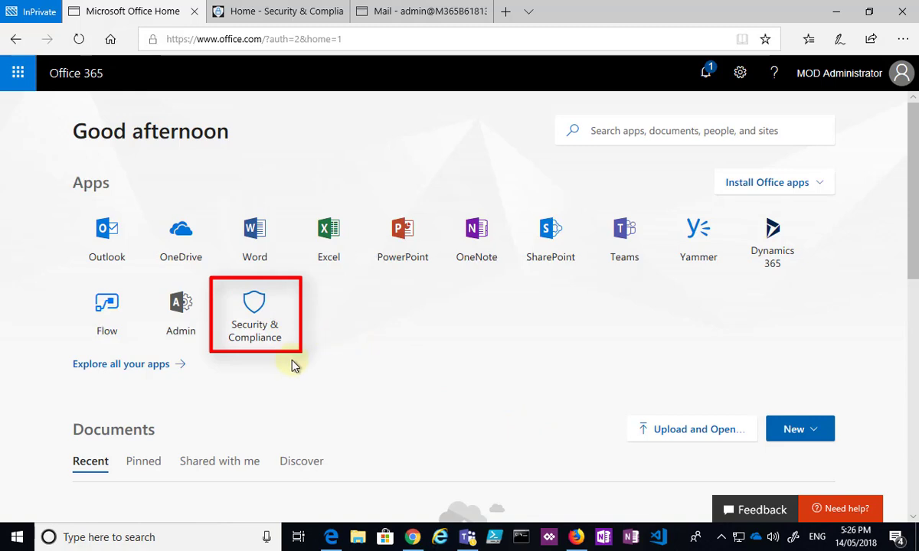
mouse_move(255, 332)
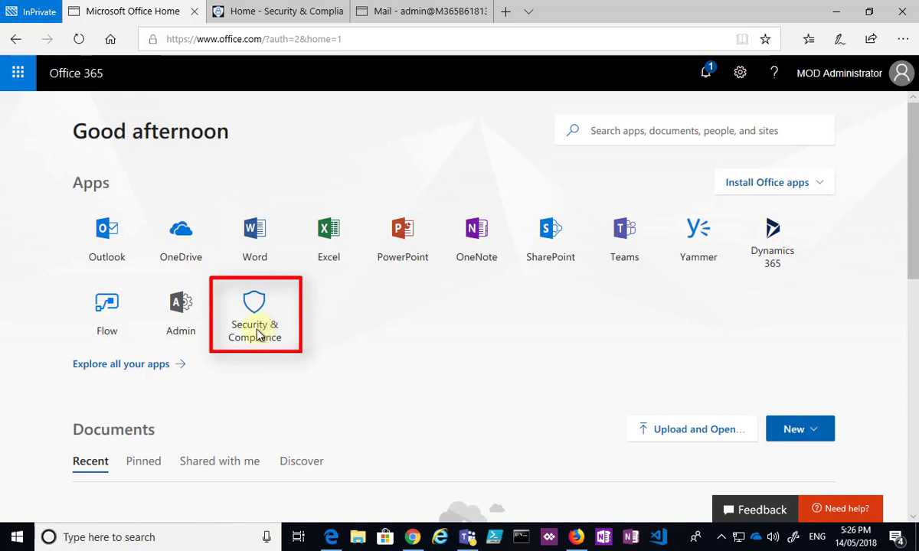
mouse_move(344, 352)
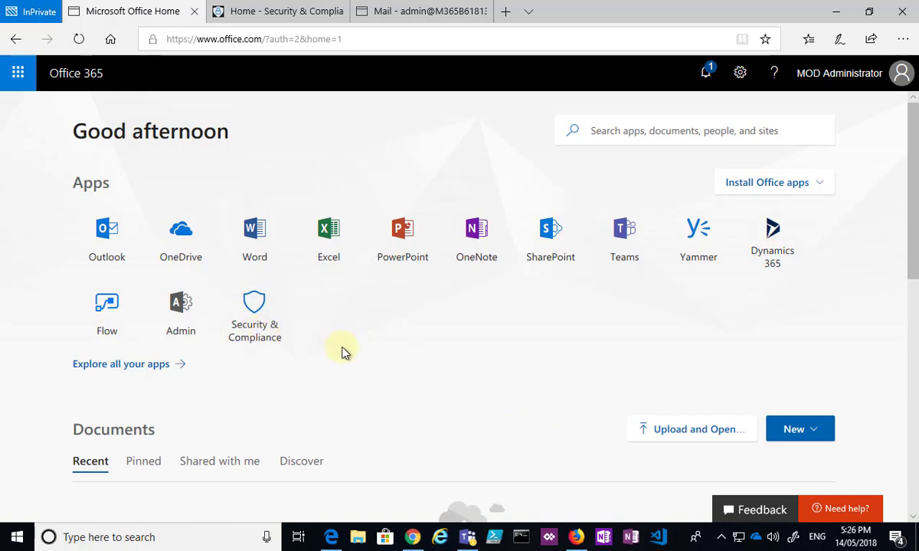
Step: Open Security & Compliance and go to Threat management > Policy
click(278, 11)
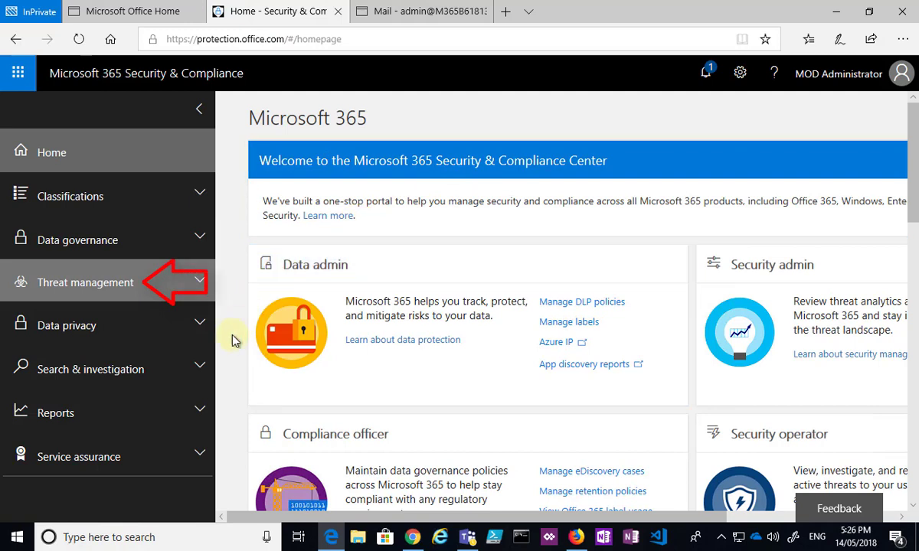
click(107, 283)
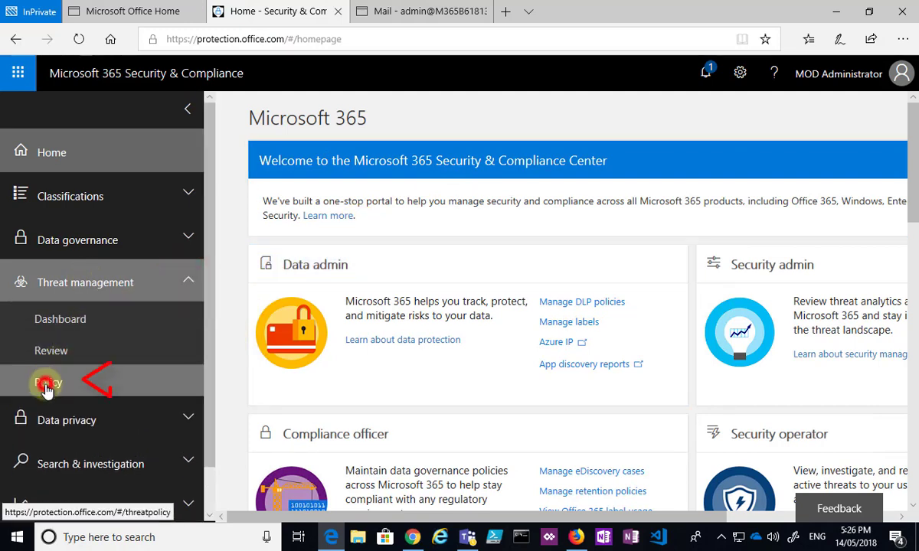
click(48, 382)
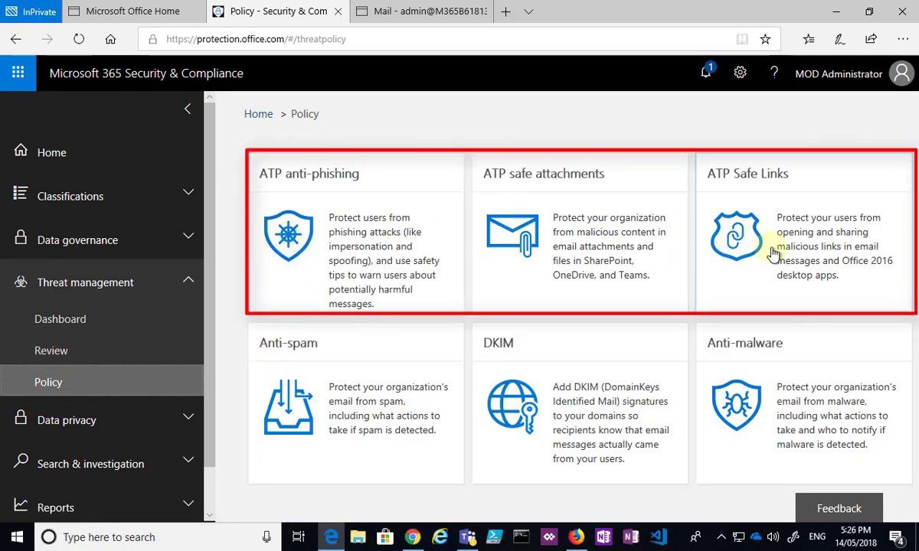
mouse_move(343, 424)
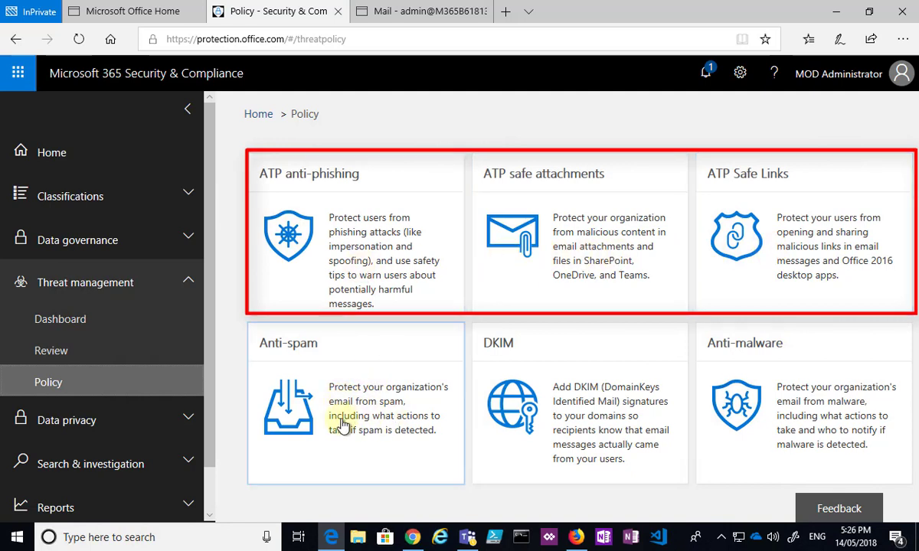
mouse_move(802, 416)
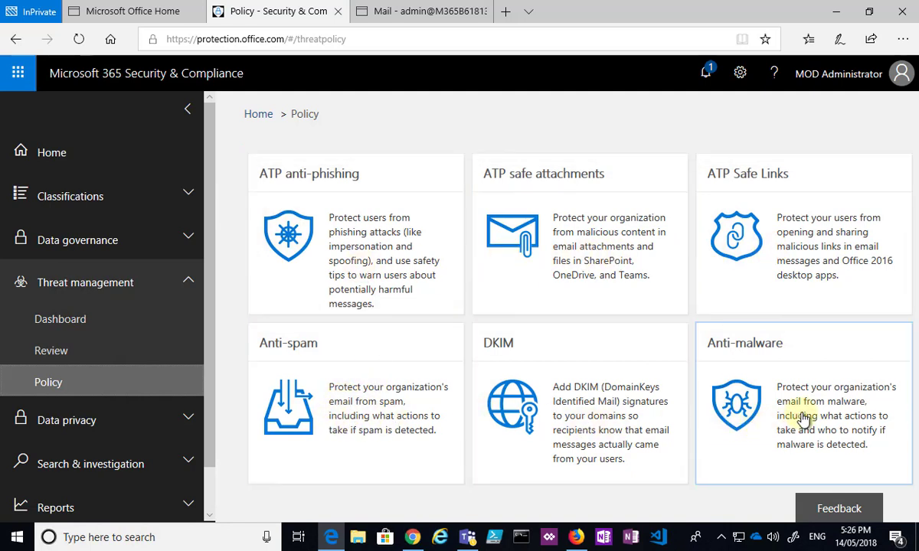
mouse_move(235, 149)
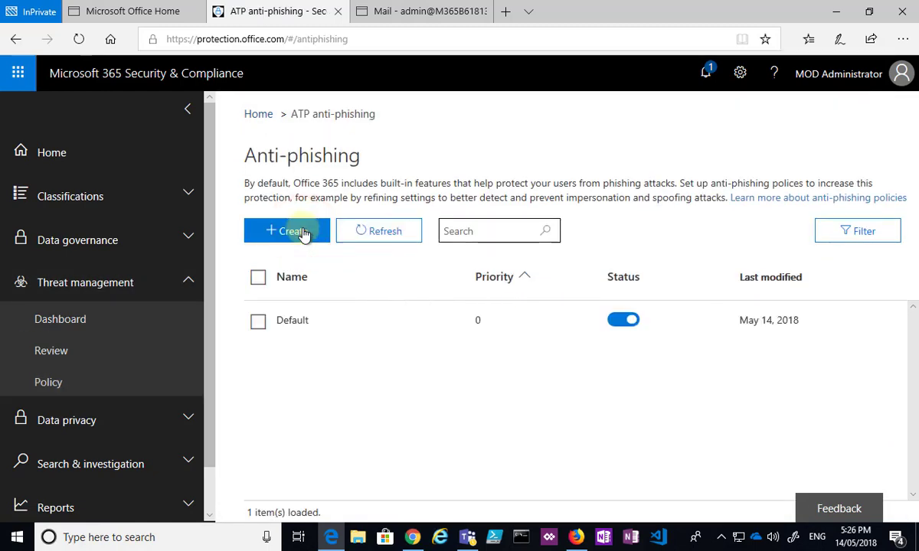
mouse_move(293, 320)
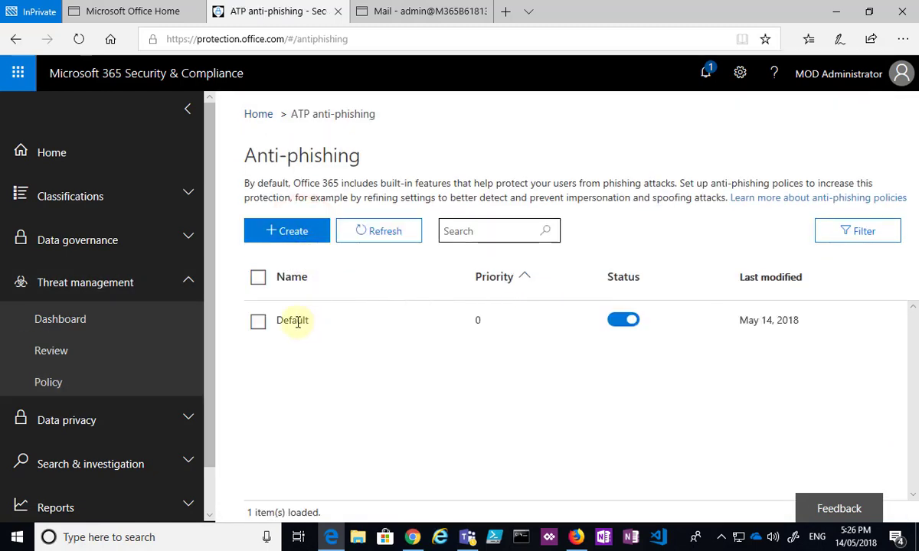
Step: Inspect the Default anti-phishing policy details, including which recipients it applies to
click(292, 320)
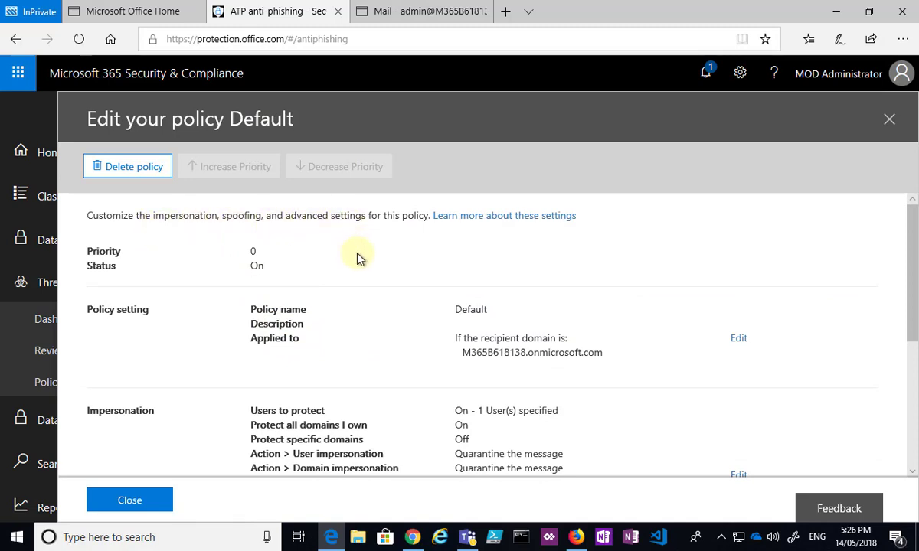
scroll(down, 3)
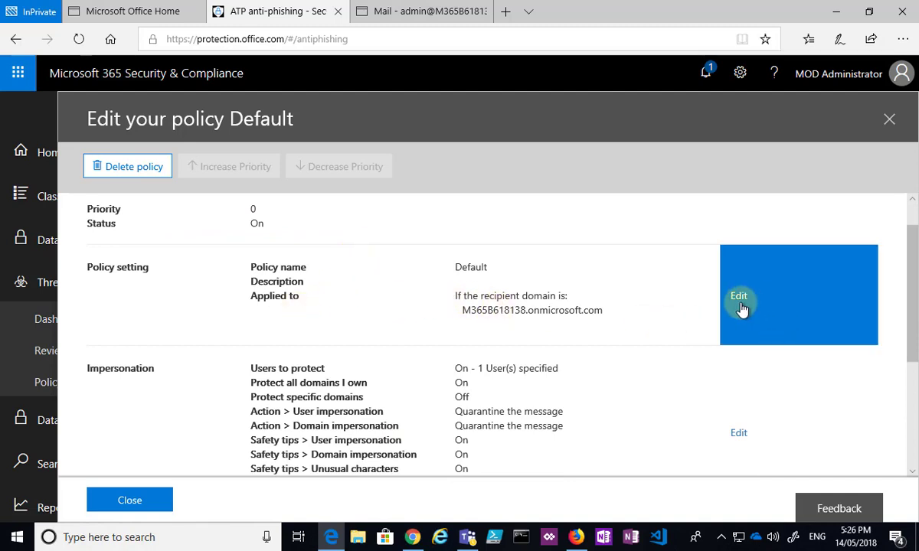
click(739, 295)
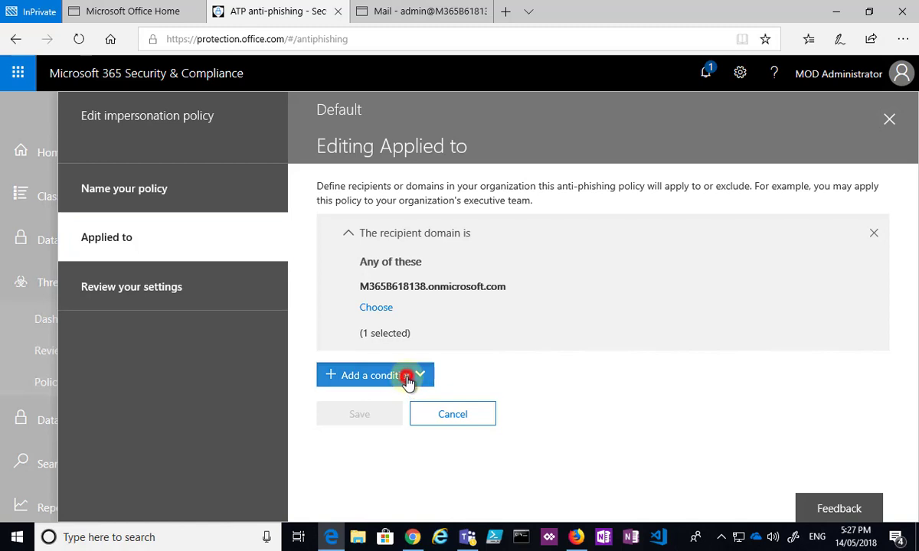
click(375, 374)
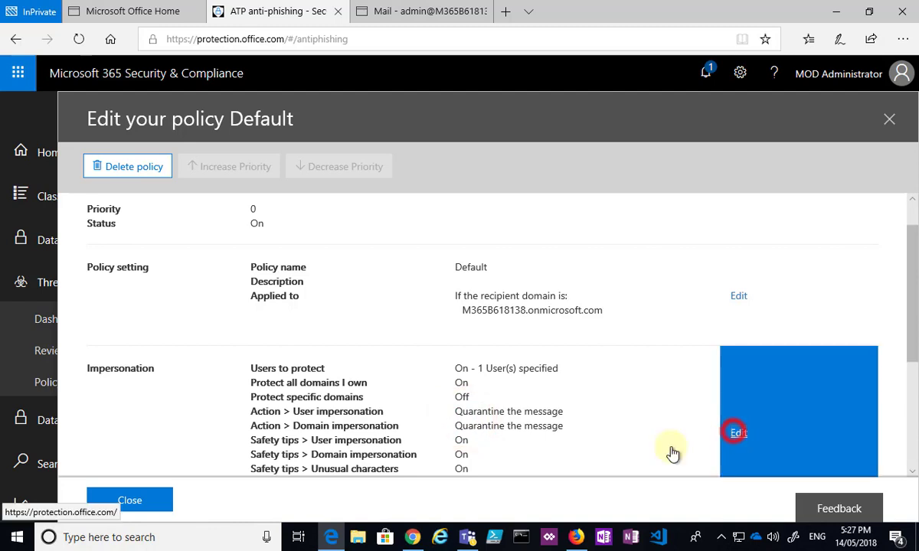
Step: Walk through impersonation domains, actions, mailbox intelligence and trusted senders, then review the summary
click(737, 432)
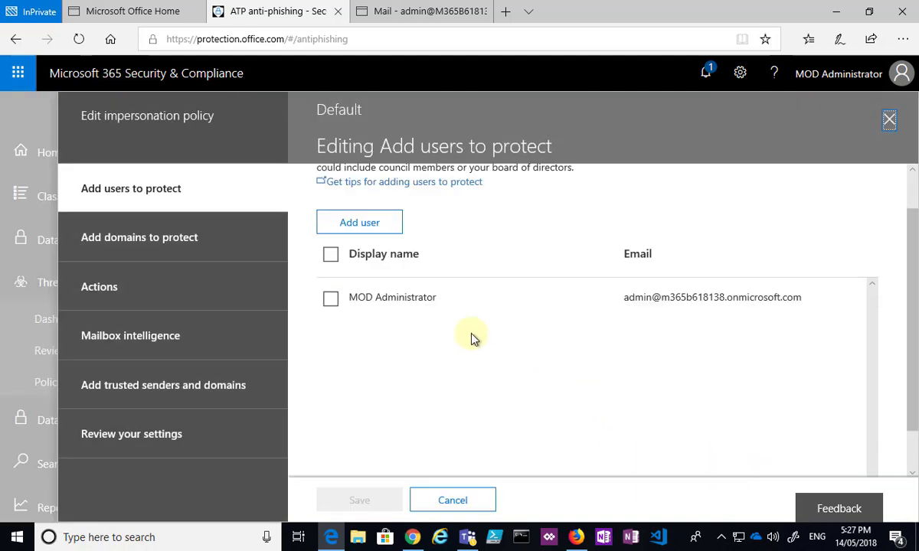
mouse_move(488, 306)
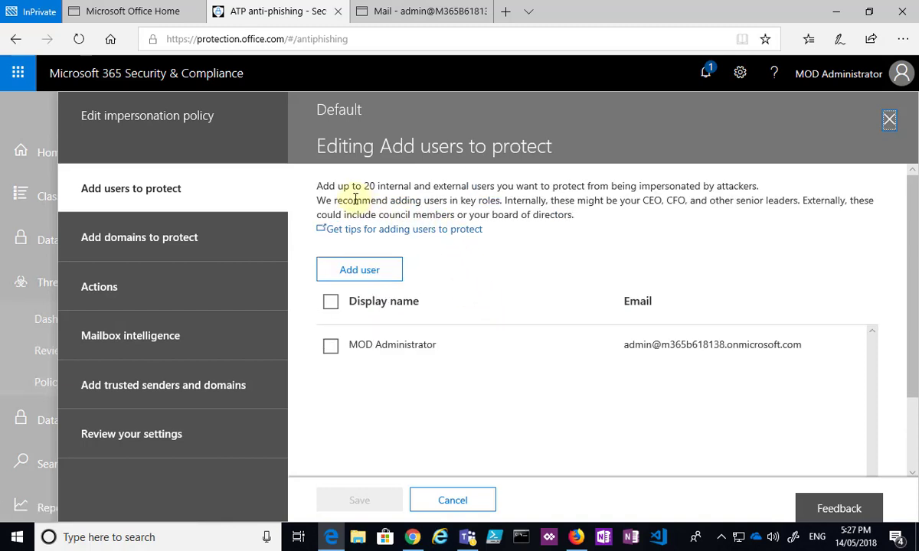
mouse_move(474, 201)
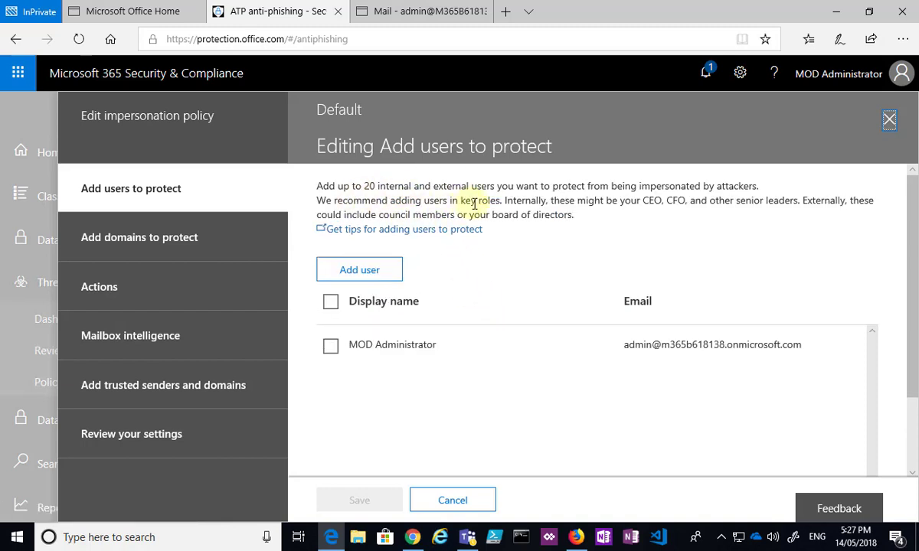
mouse_move(651, 200)
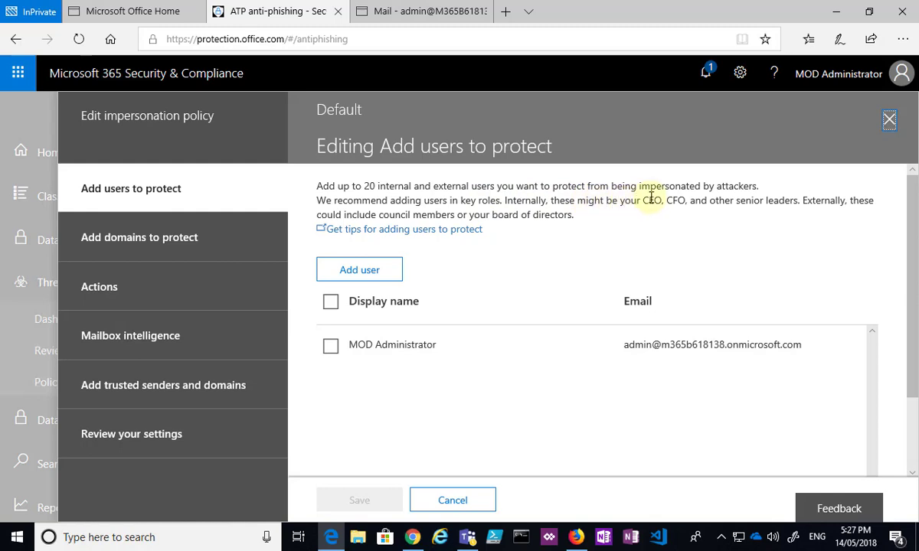
mouse_move(550, 203)
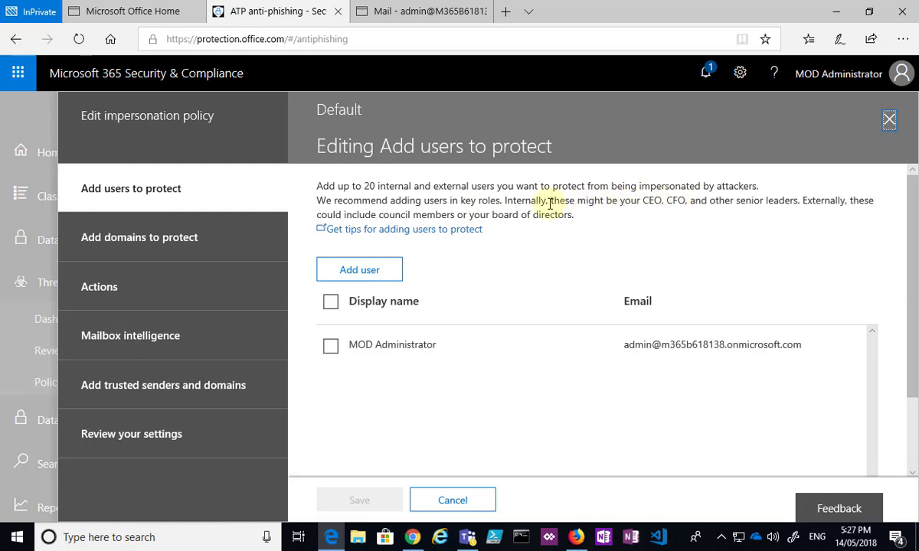
mouse_move(680, 212)
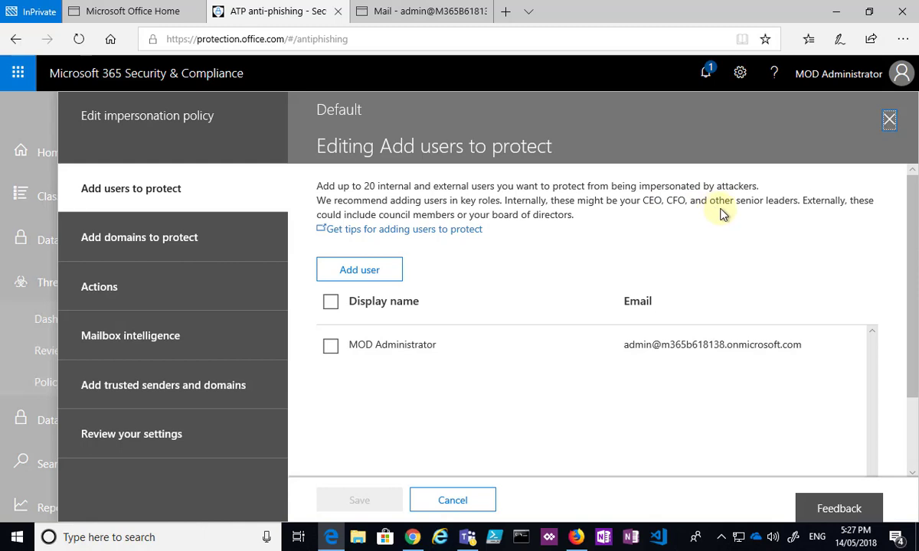
click(139, 237)
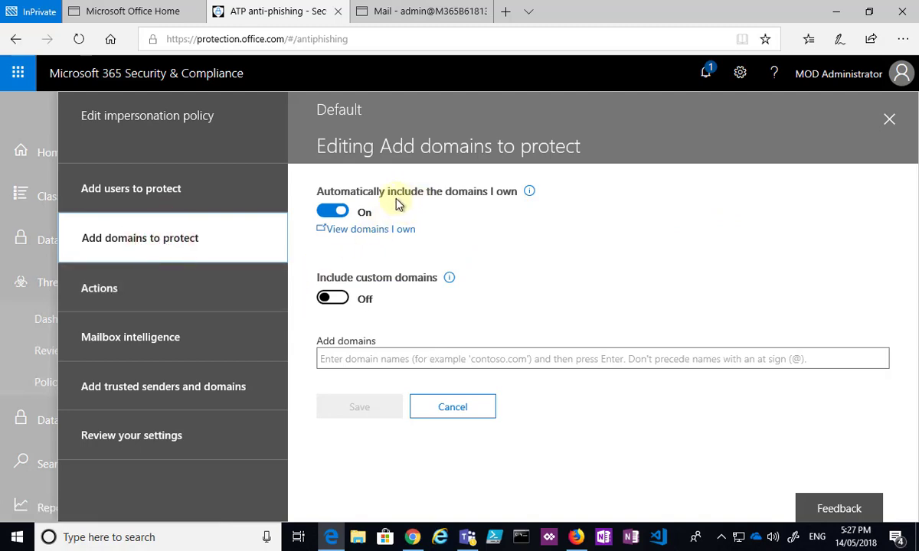
mouse_move(393, 291)
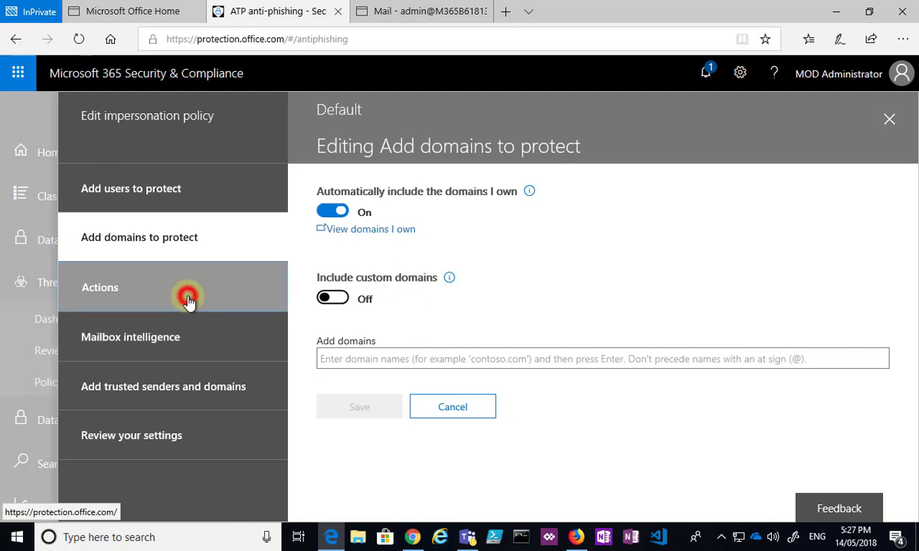
click(99, 287)
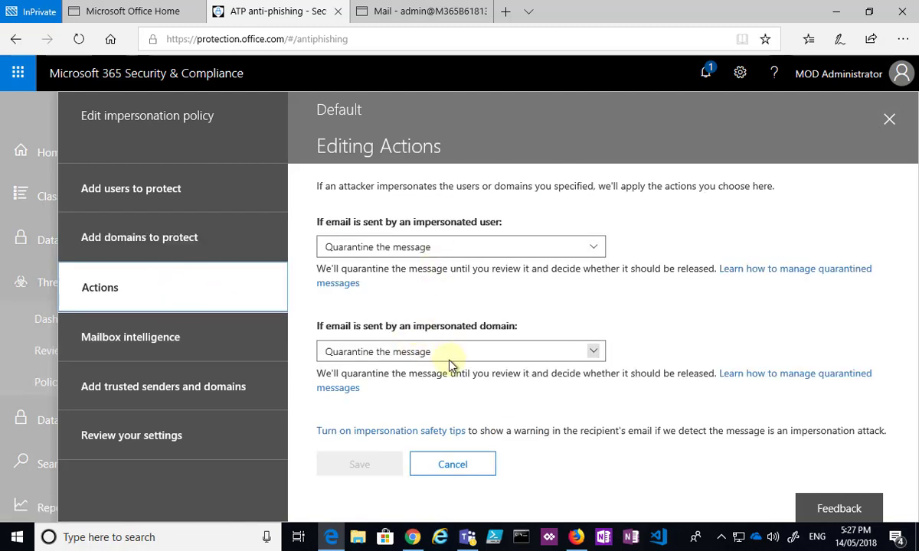
mouse_move(429, 325)
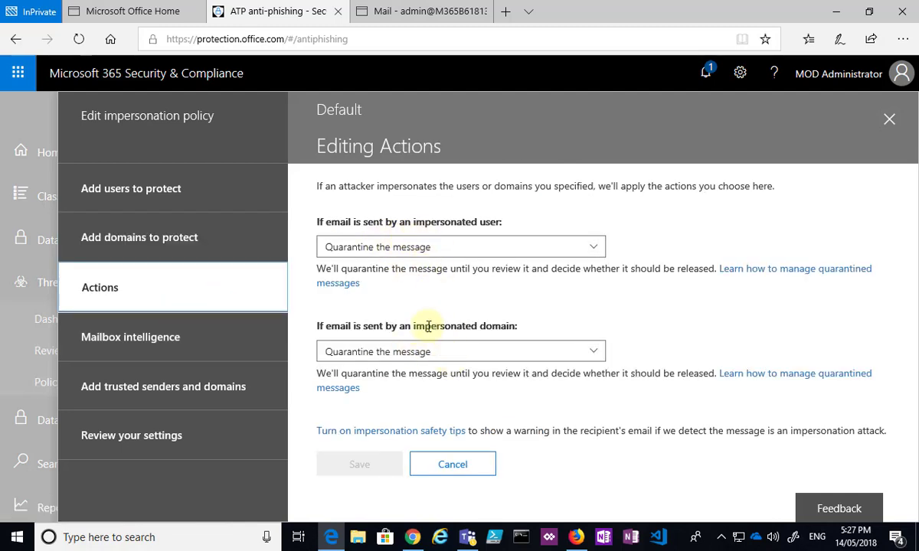
click(130, 337)
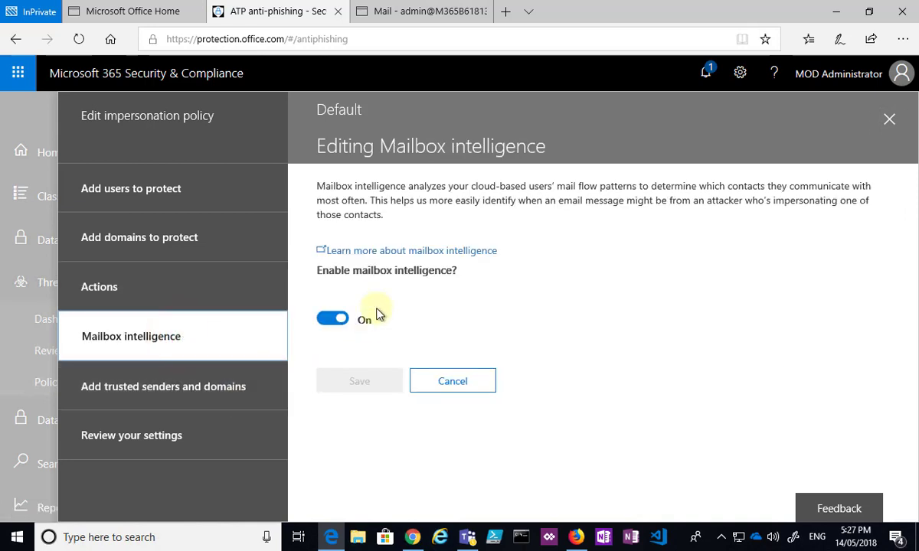
mouse_move(452, 295)
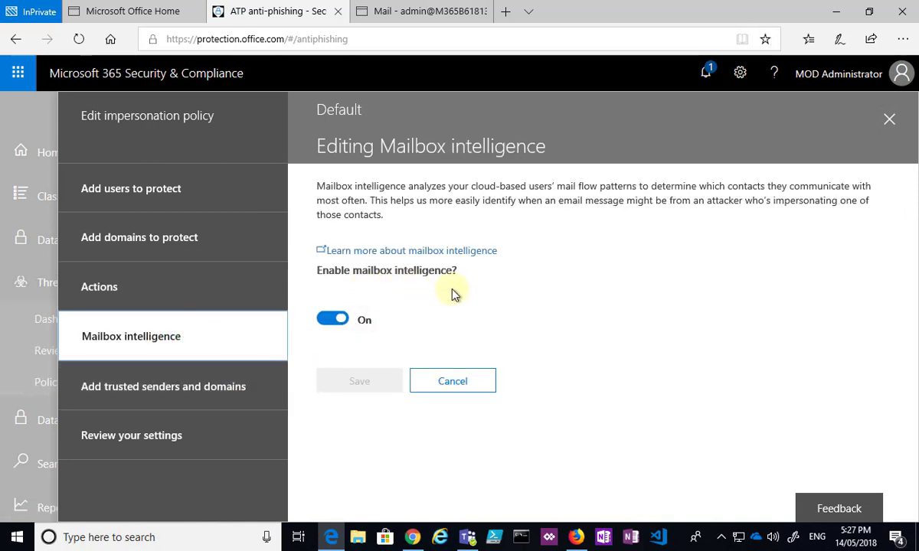
mouse_move(661, 236)
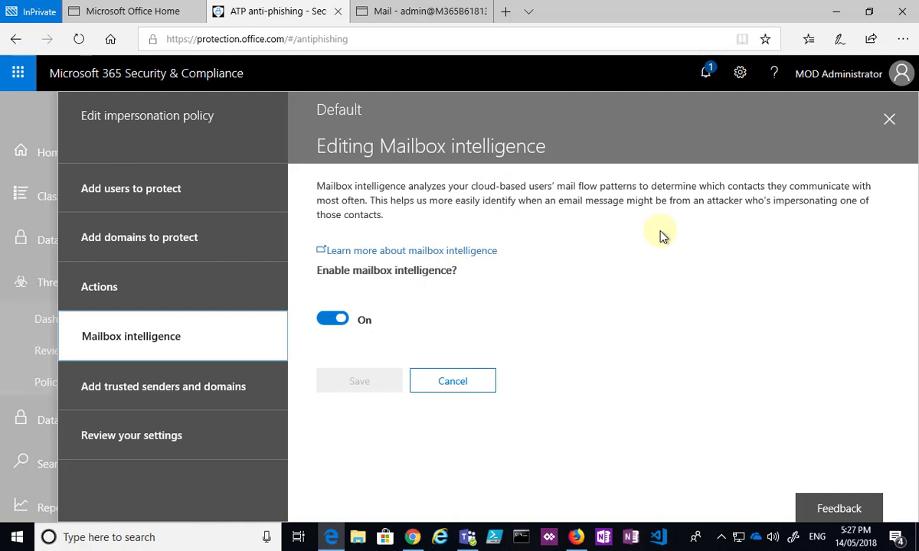
mouse_move(691, 296)
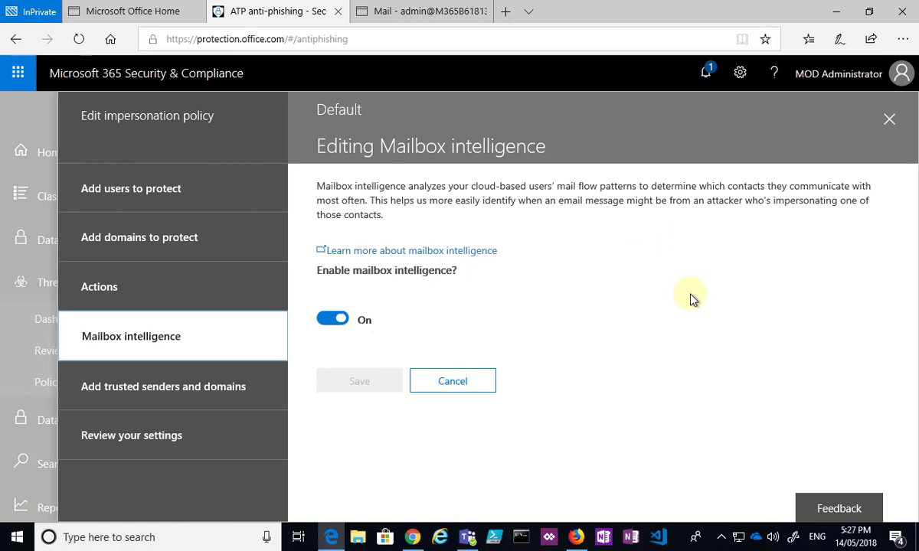
mouse_move(715, 238)
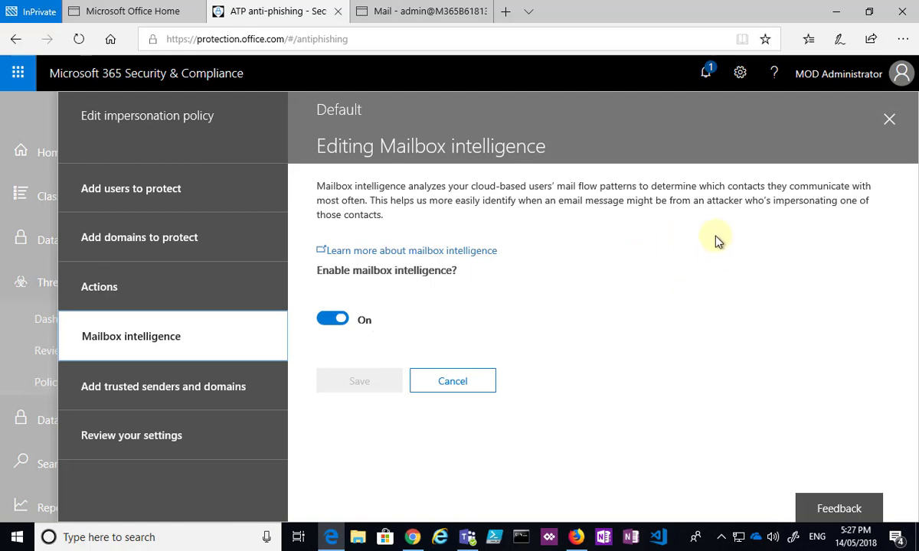
mouse_move(742, 217)
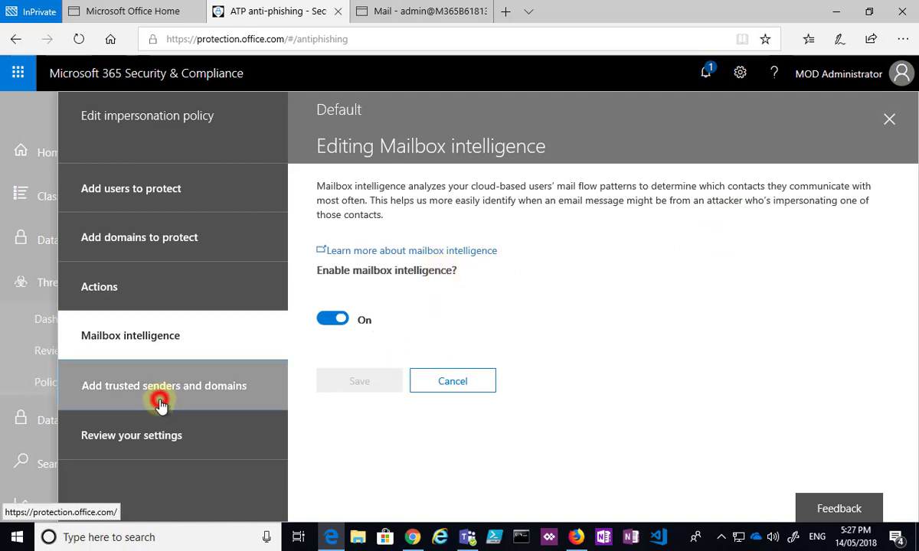
click(164, 385)
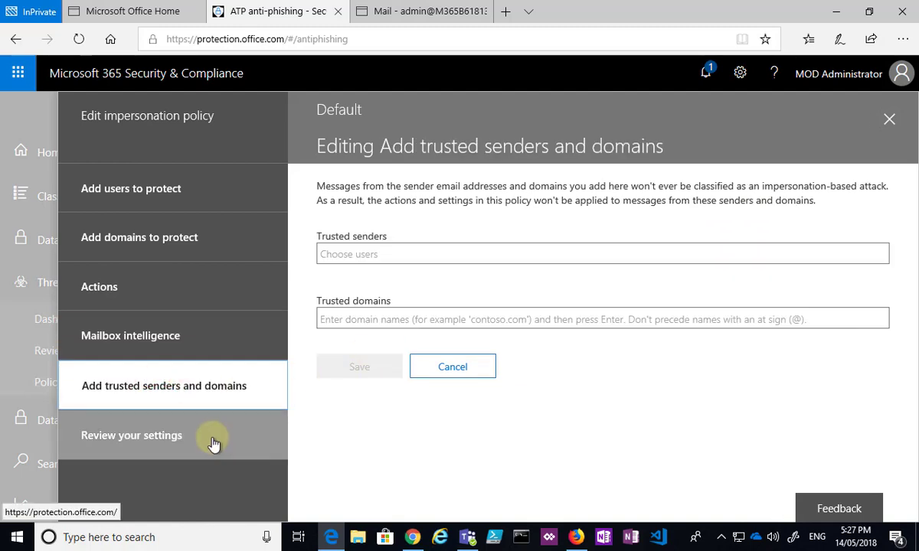
click(131, 435)
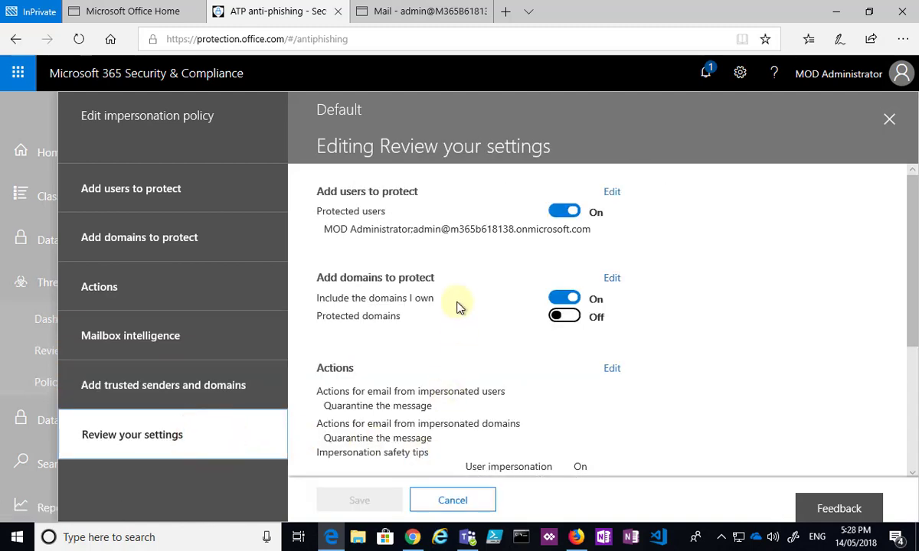
scroll(down, 3)
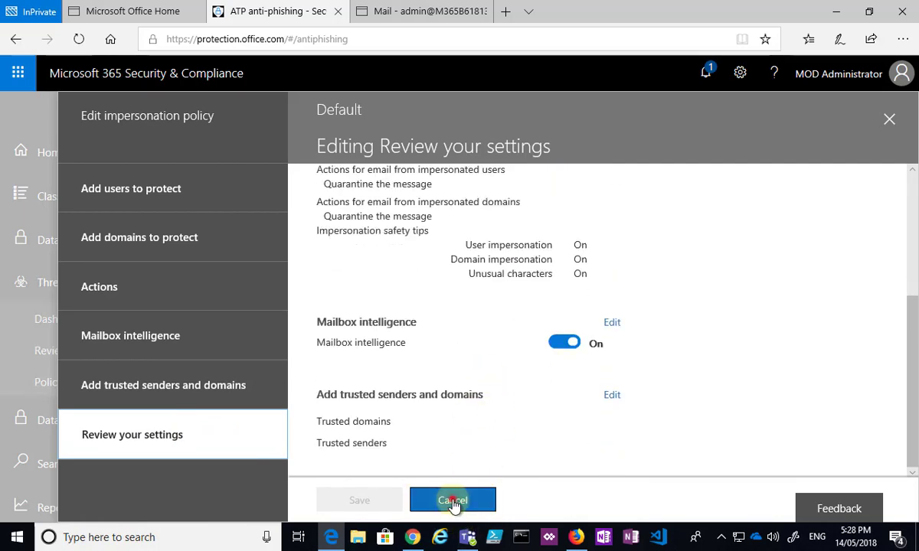
Step: Cancel impersonation edits, view the spoof settings summary, and cancel back to the policy
click(452, 500)
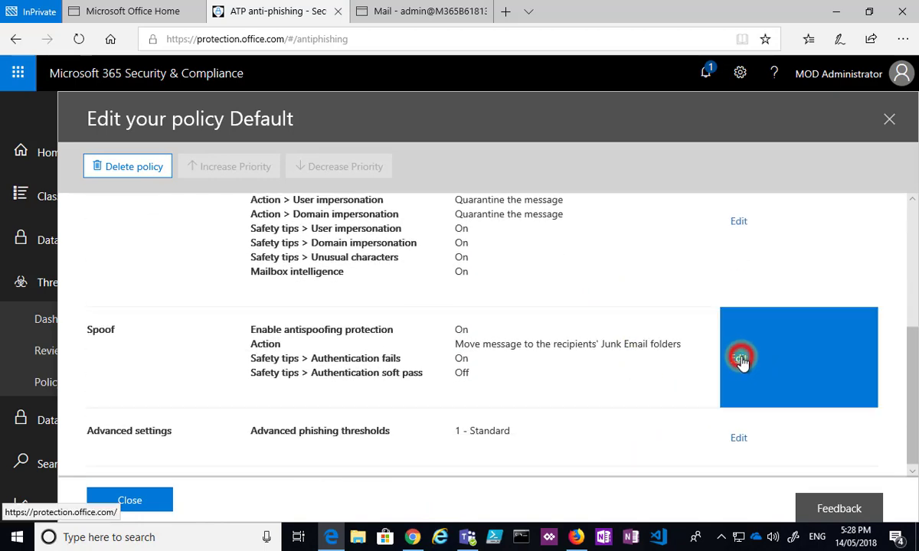
click(740, 357)
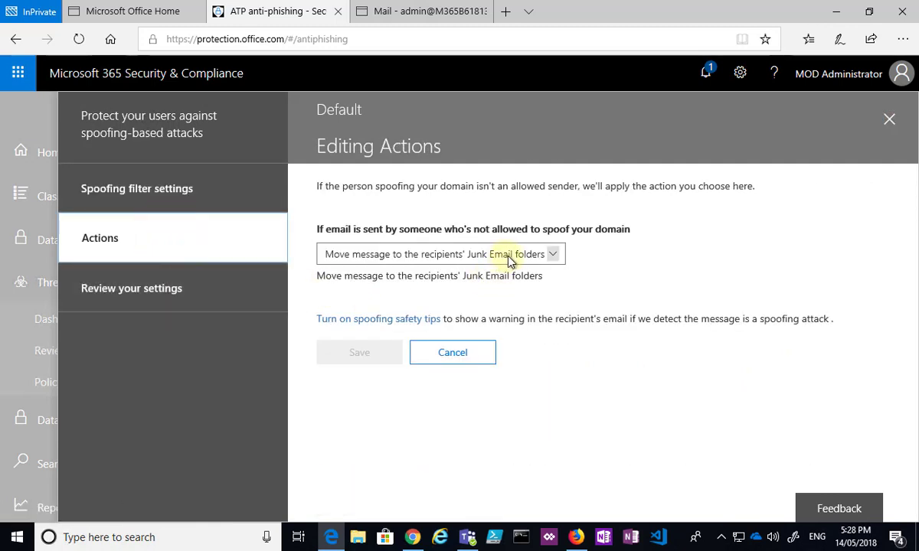
click(131, 287)
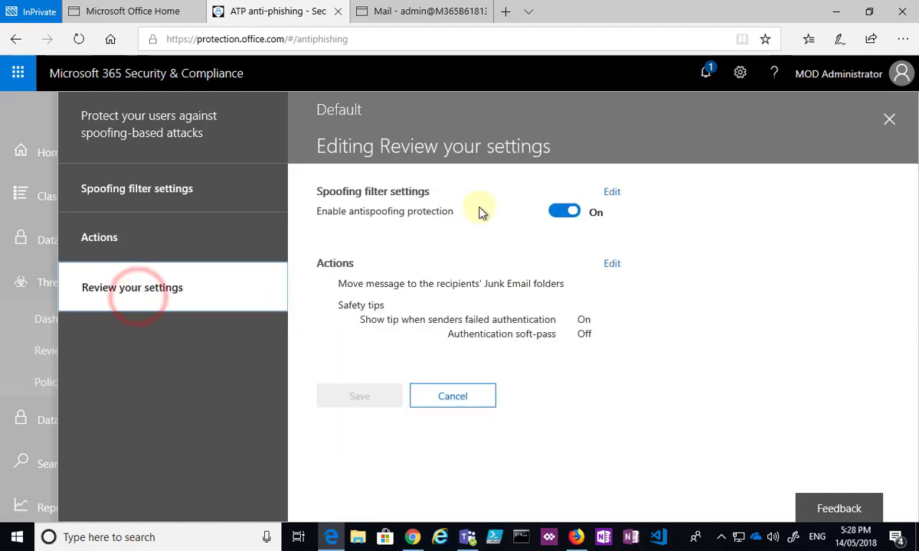
click(452, 396)
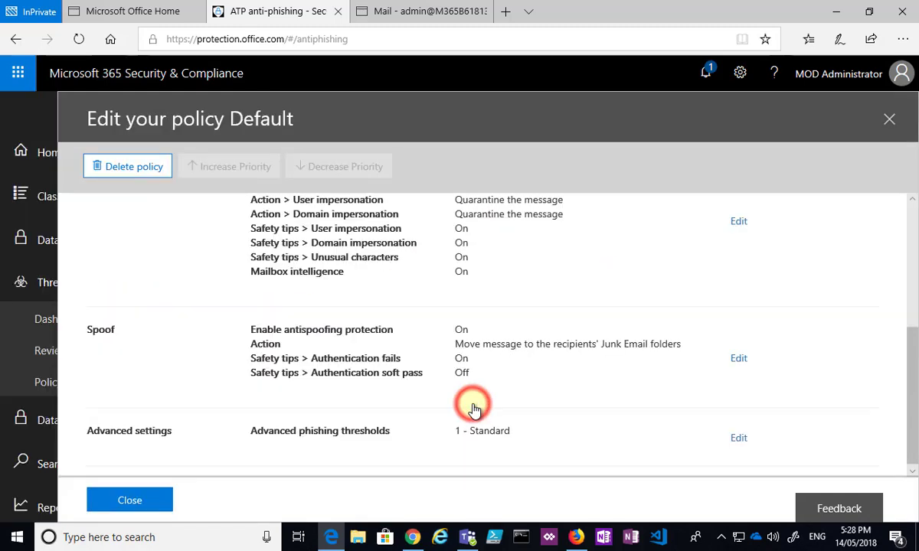
Step: Set the Default policy's advanced phishing threshold to 2 - Aggressive and save it
click(738, 437)
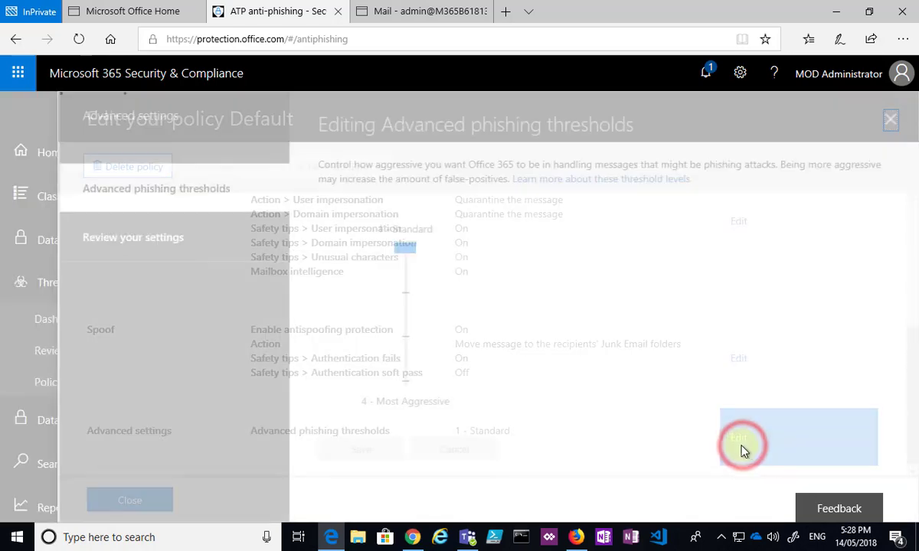
click(737, 437)
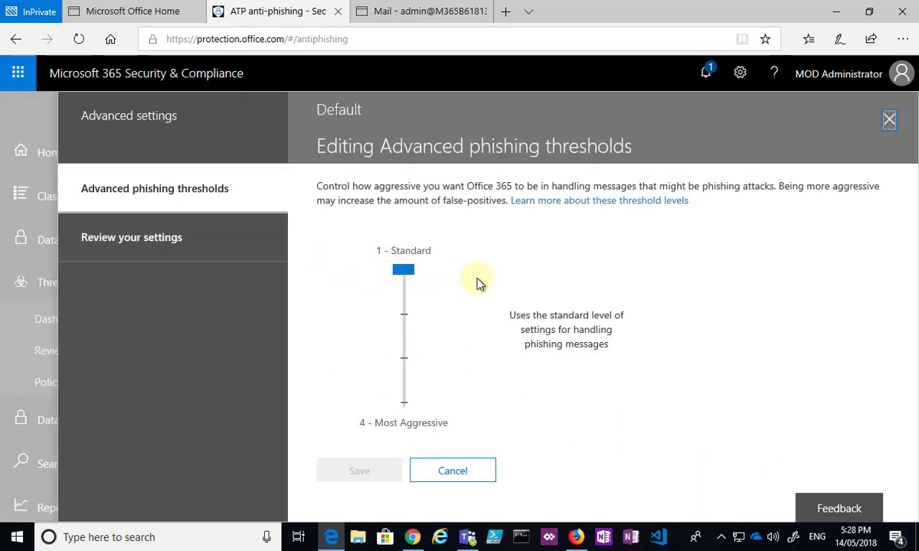
mouse_move(472, 264)
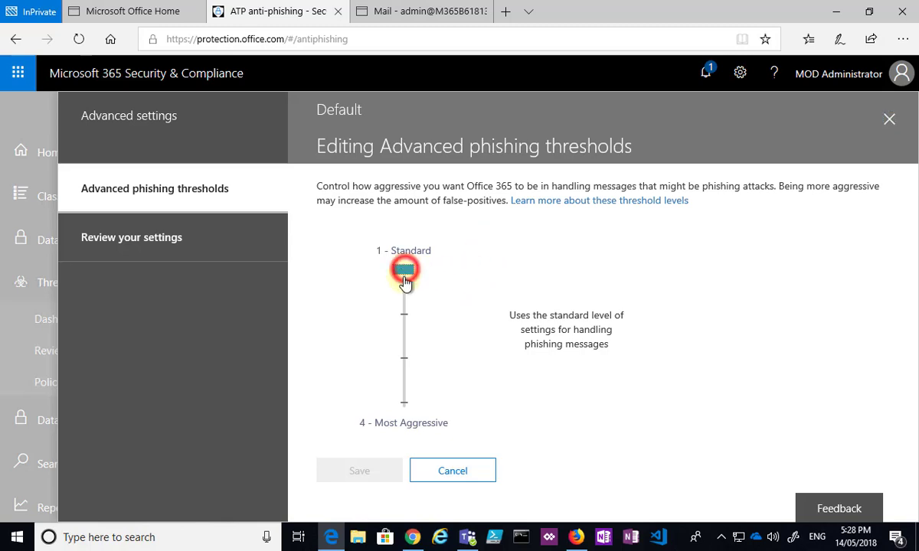
drag(404, 270, 403, 314)
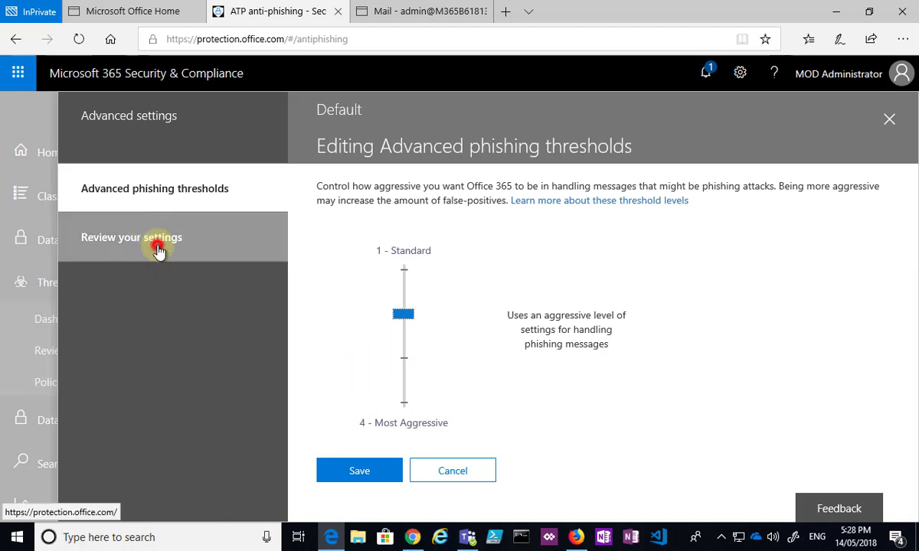
click(131, 238)
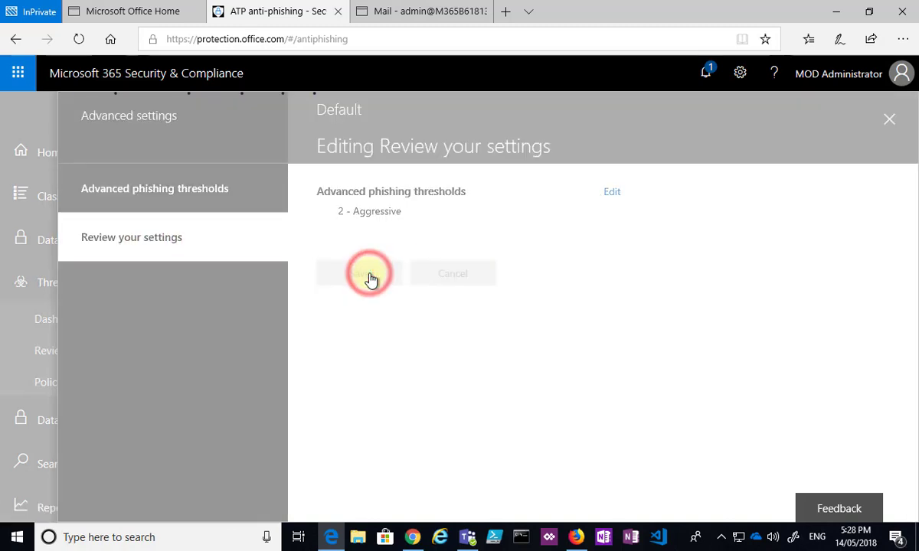
click(360, 273)
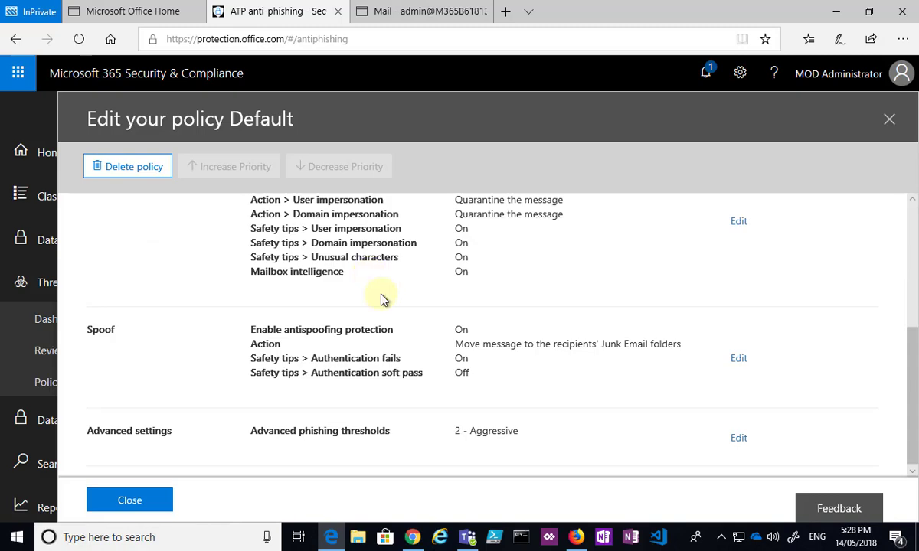
Step: Close the Default policy editor, returning to the Anti-phishing list
click(129, 500)
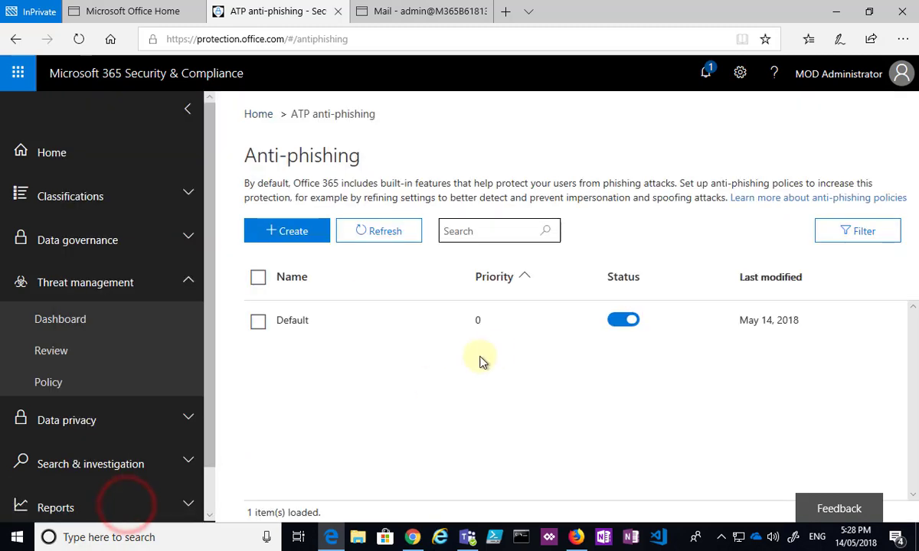
click(378, 231)
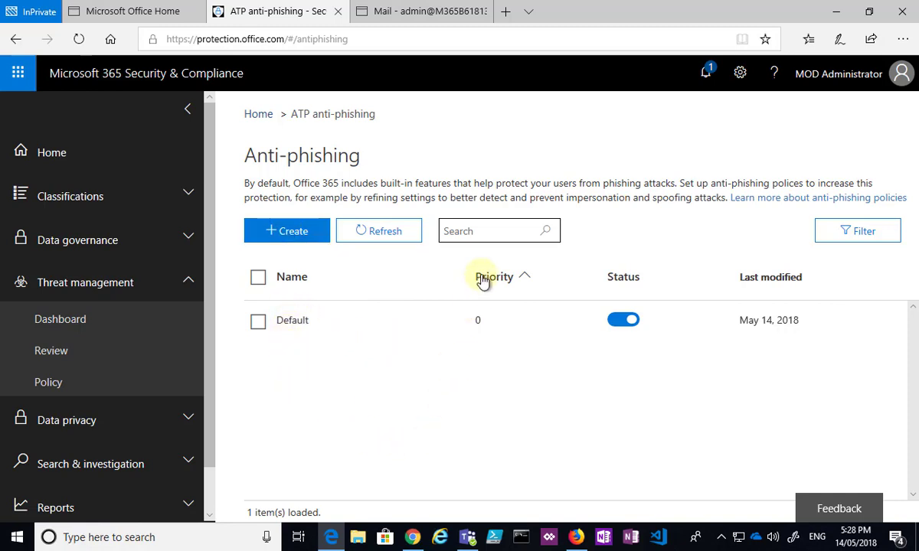
mouse_move(478, 383)
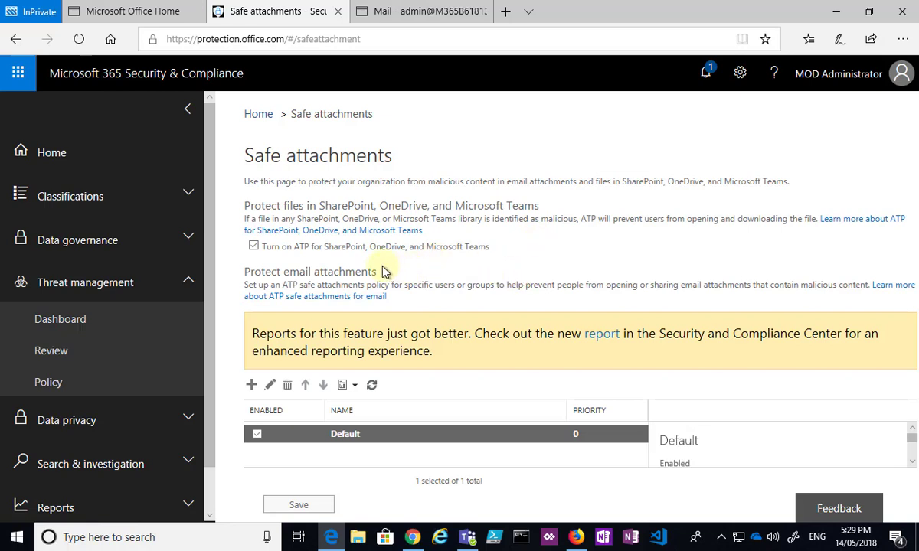
mouse_move(277, 262)
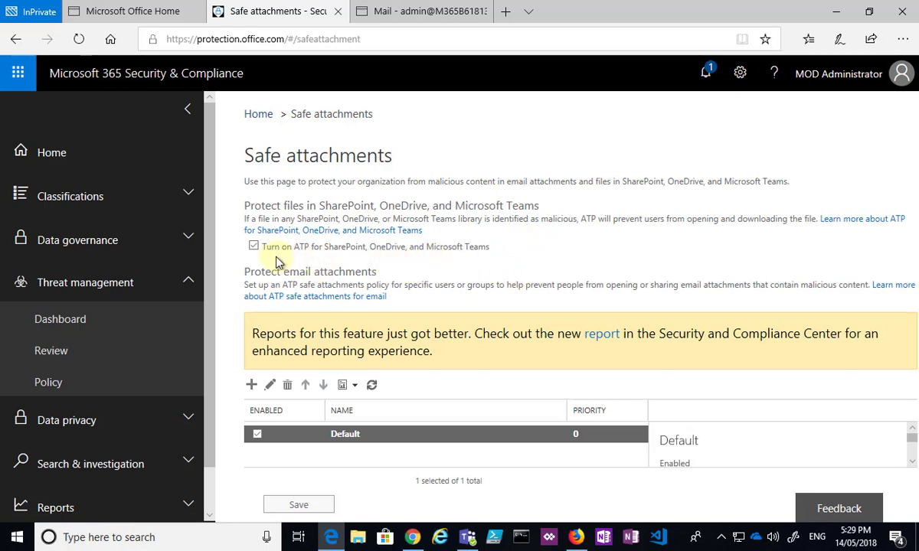
mouse_move(364, 257)
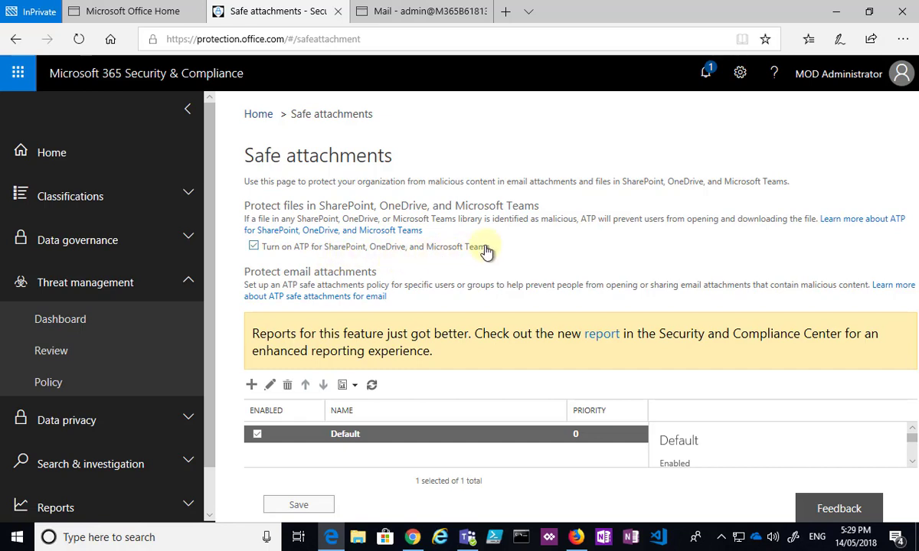
mouse_move(282, 230)
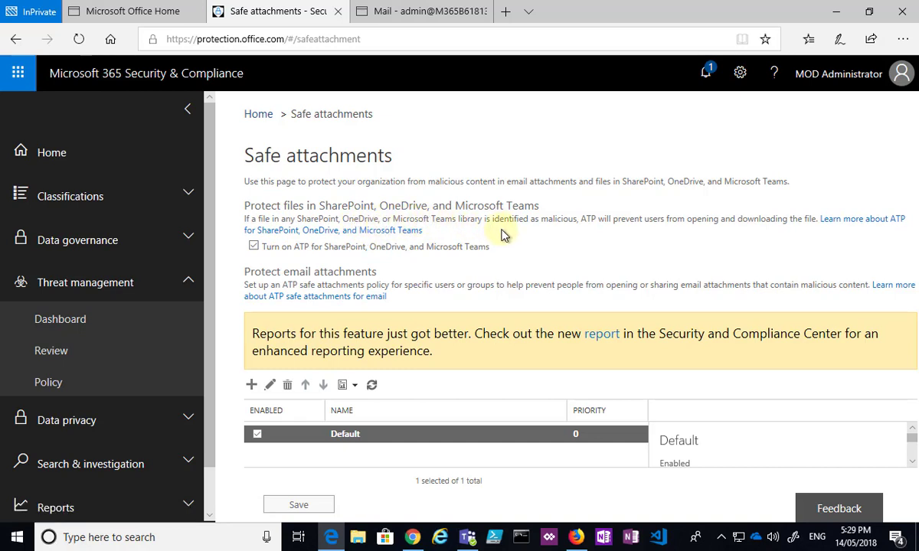
mouse_move(622, 238)
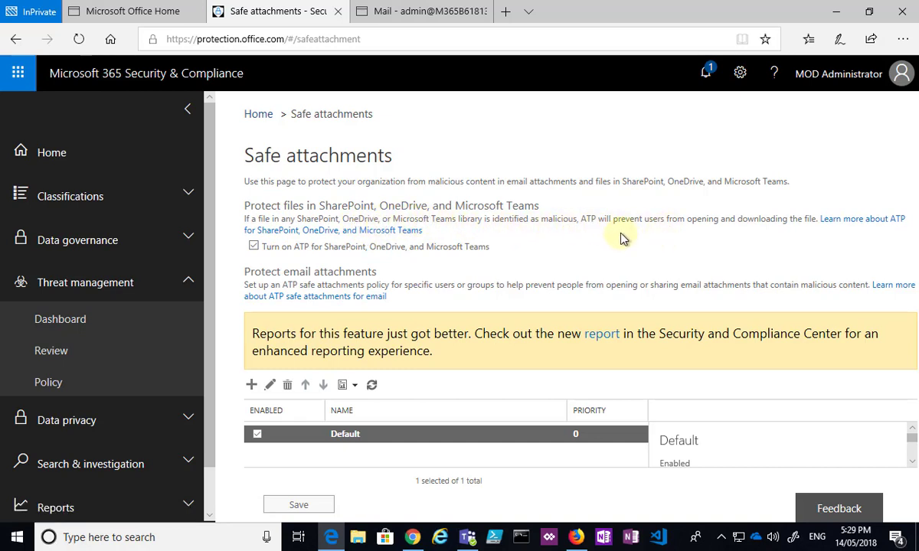
mouse_move(771, 222)
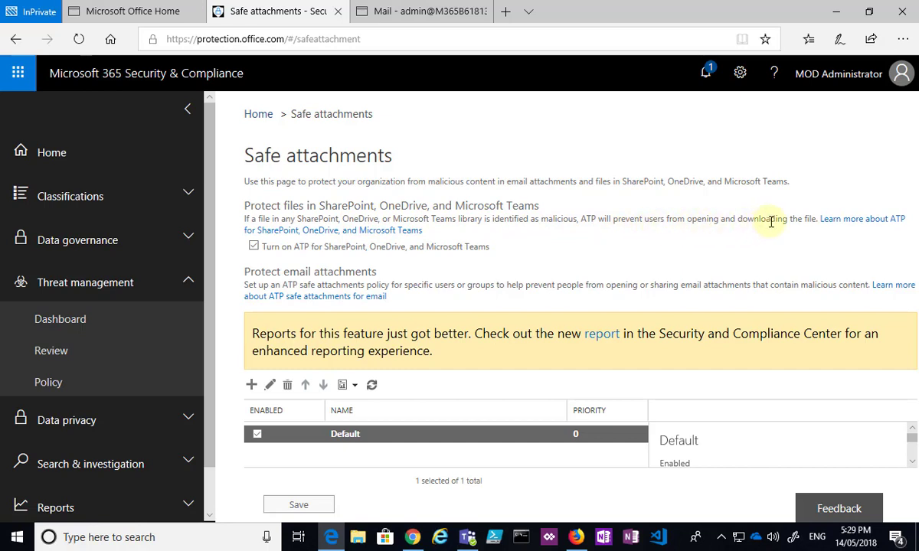
mouse_move(493, 273)
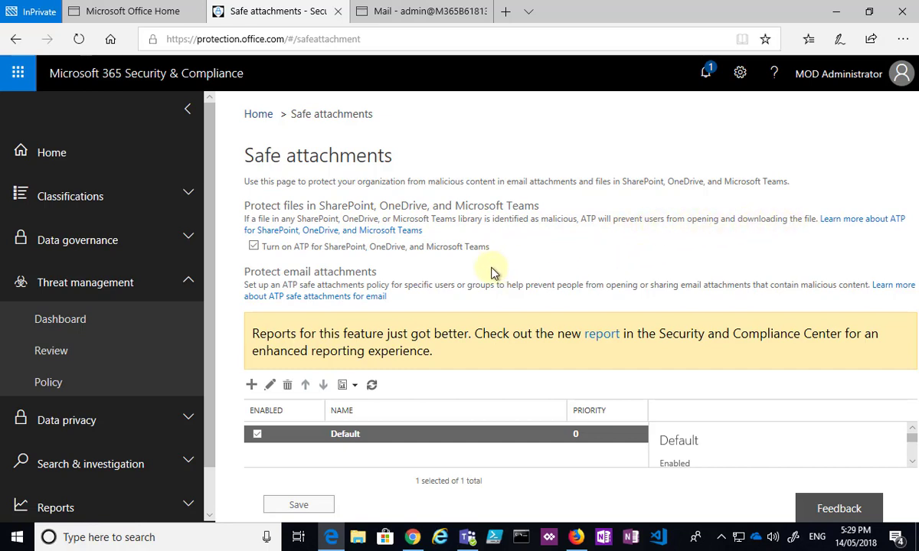
mouse_move(337, 274)
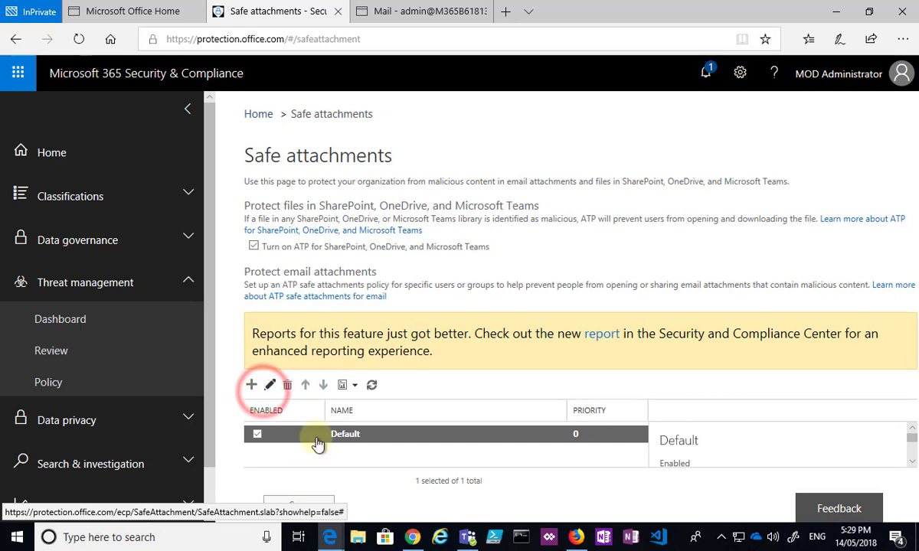
Step: Save the Default safe attachments policy with Dynamic Delivery and acknowledge the warning
click(269, 384)
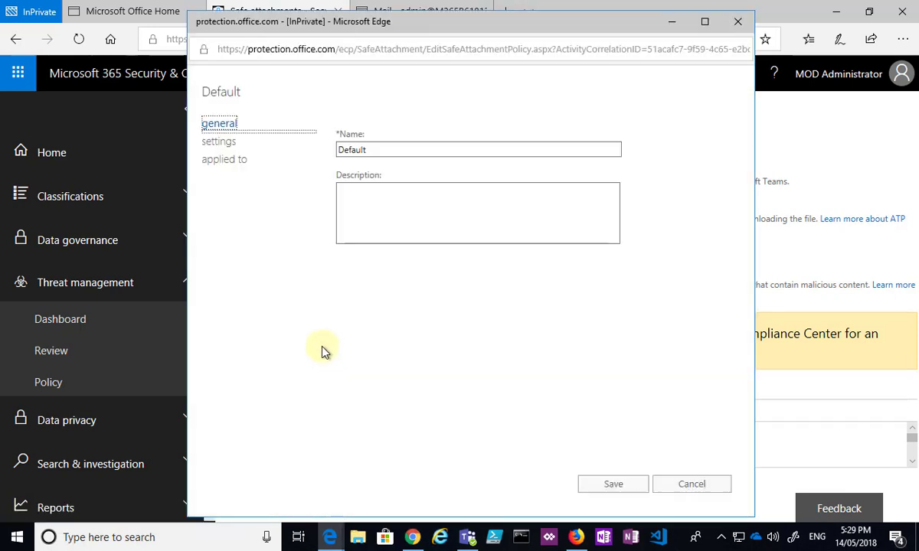
click(218, 141)
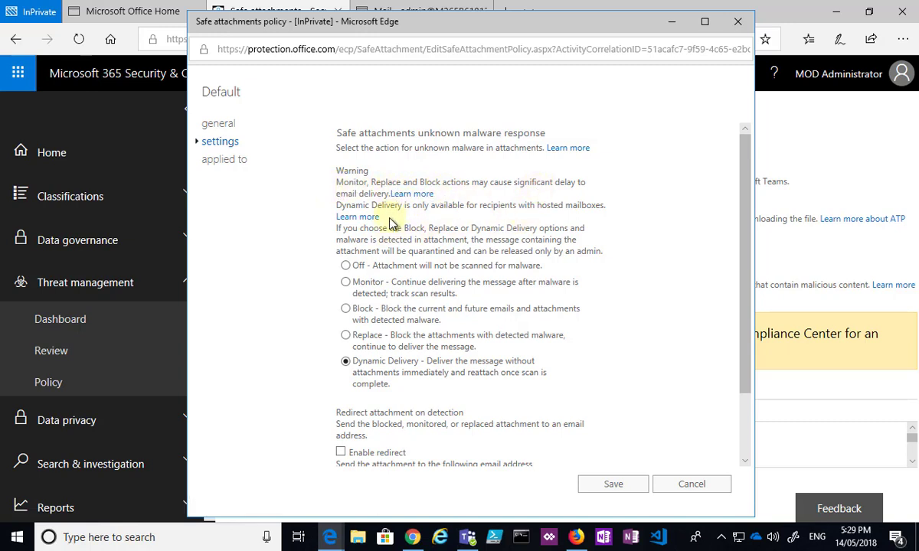
mouse_move(391, 367)
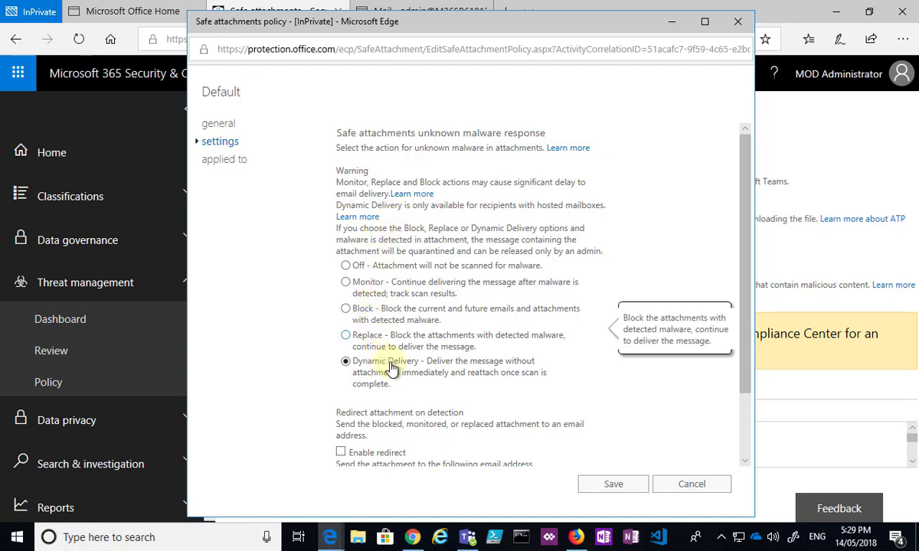
mouse_move(387, 386)
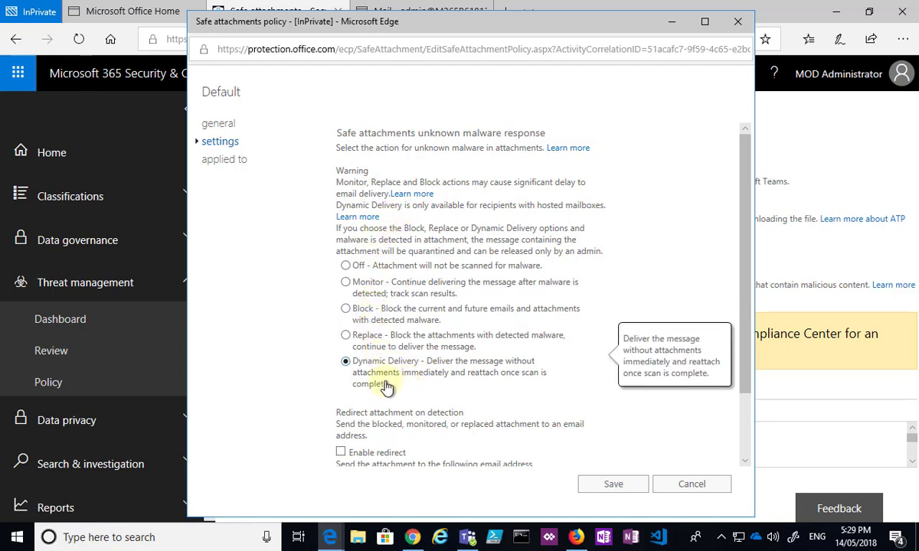
mouse_move(433, 373)
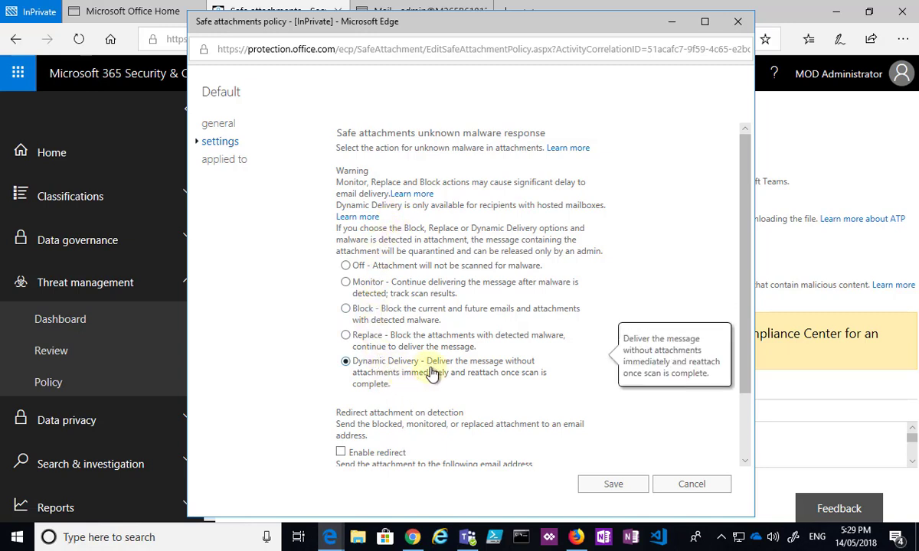
mouse_move(432, 391)
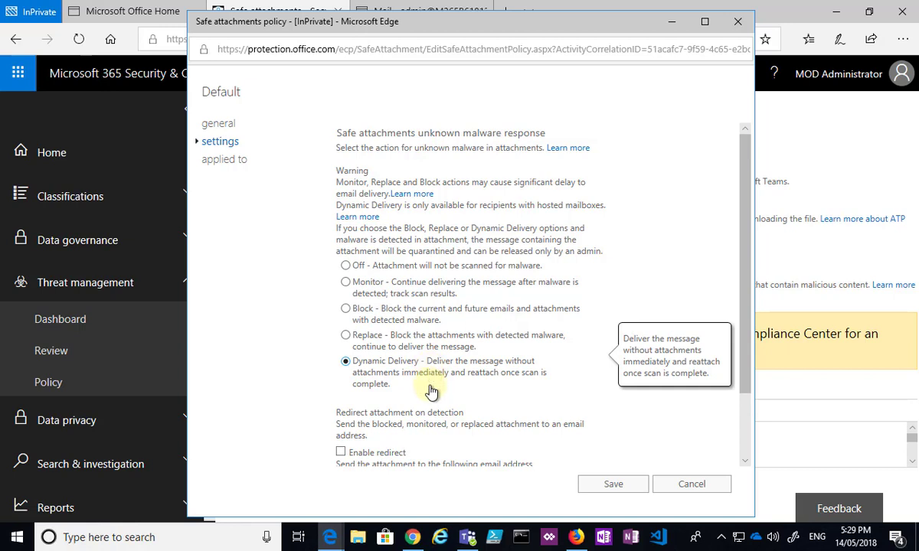
mouse_move(451, 383)
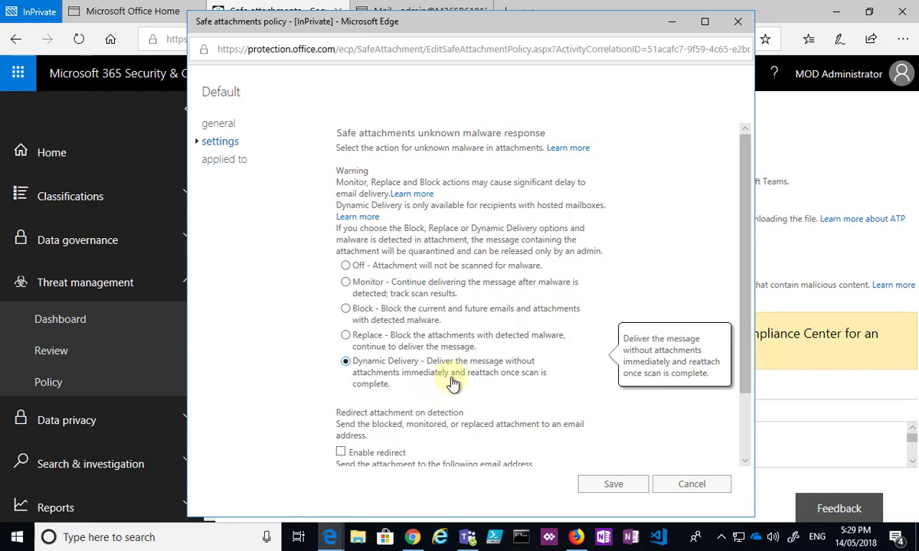
scroll(down, 3)
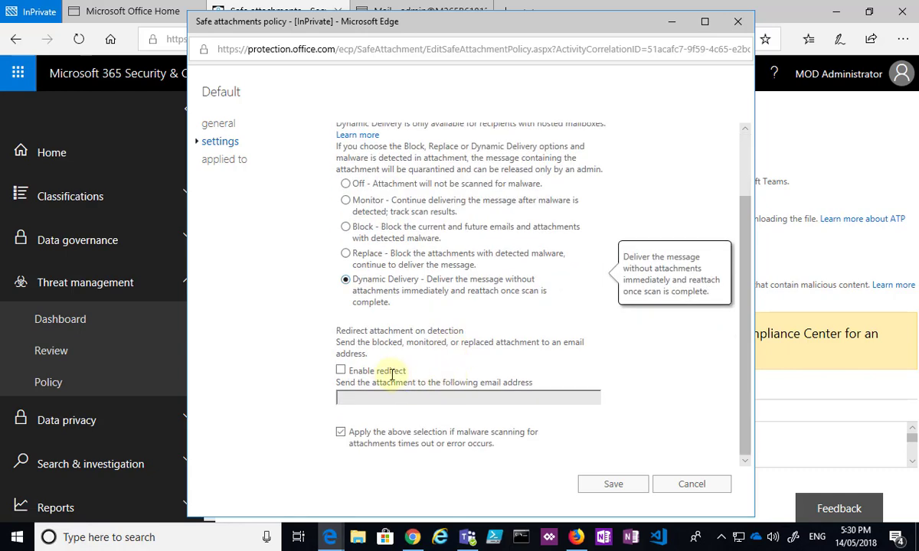
mouse_move(403, 416)
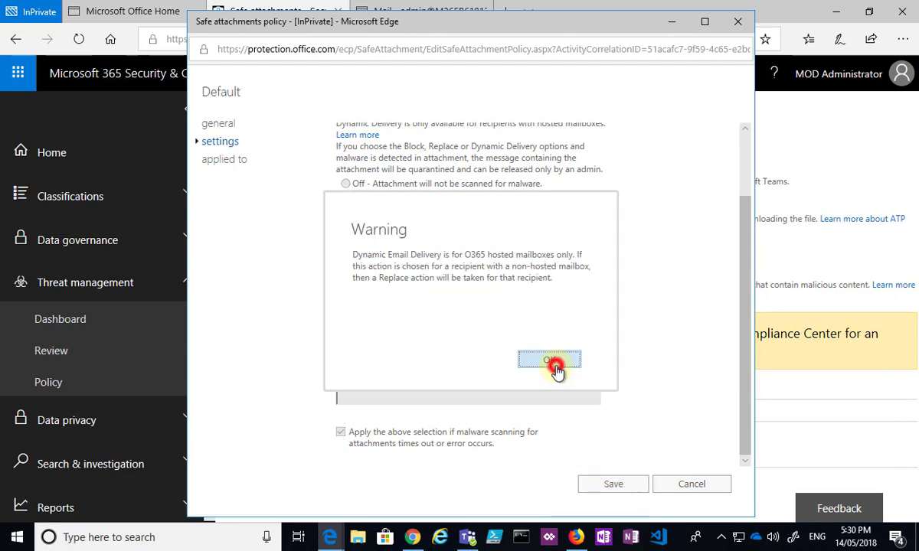
click(549, 361)
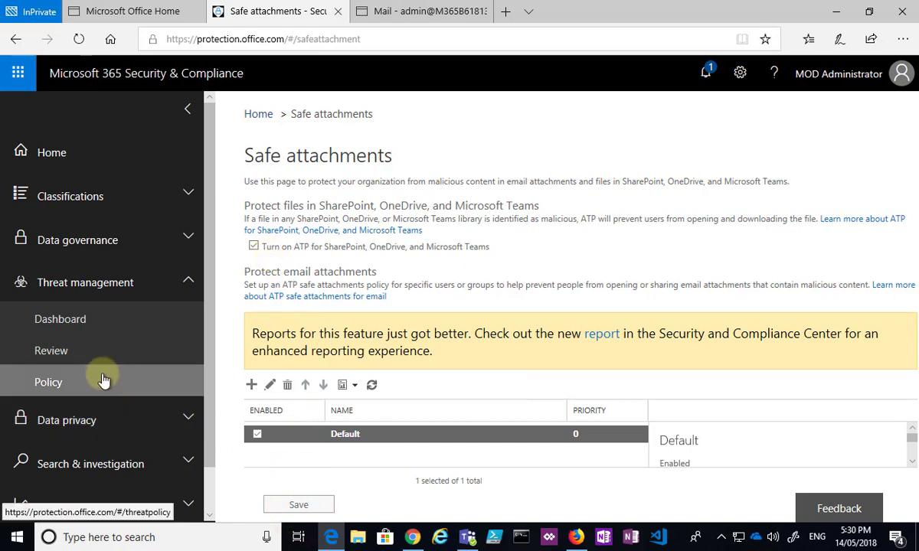
Step: Edit and save the organization-wide Default Safe Links policy with tracking and click-through disabled
click(49, 382)
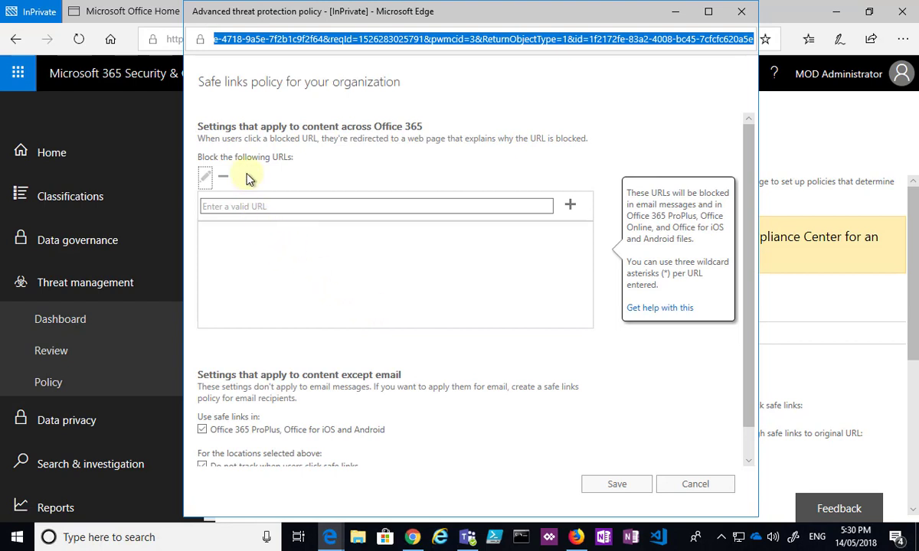
click(375, 206)
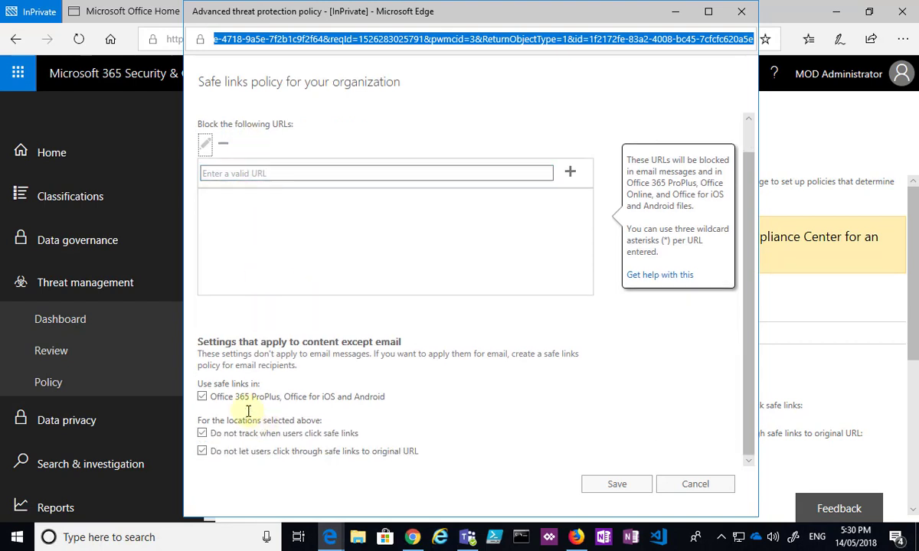
mouse_move(271, 417)
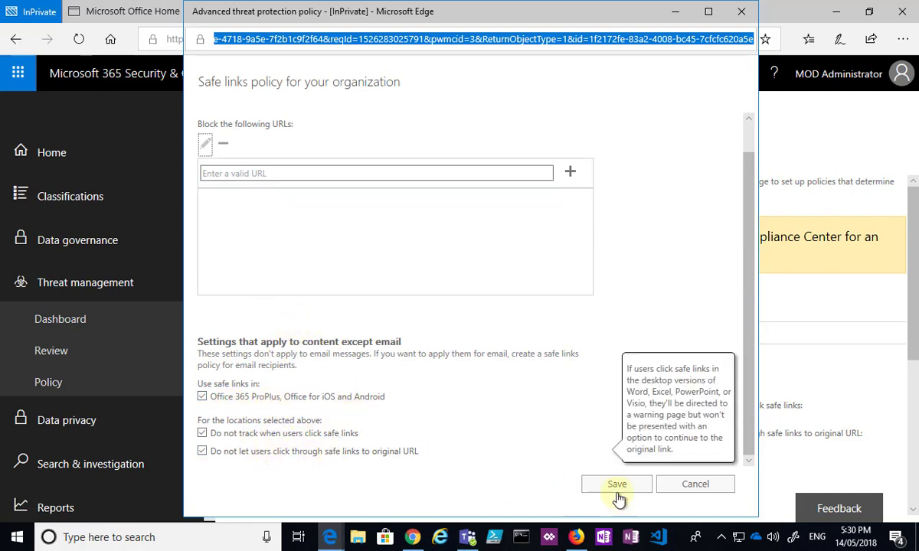
click(617, 484)
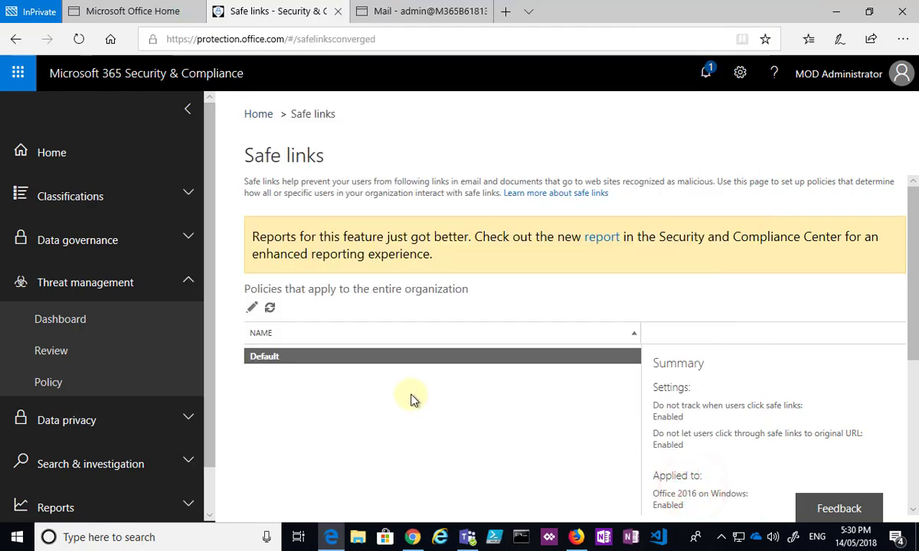
Step: Scroll to recipient-specific policies and edit Default - Individual
scroll(down, 3)
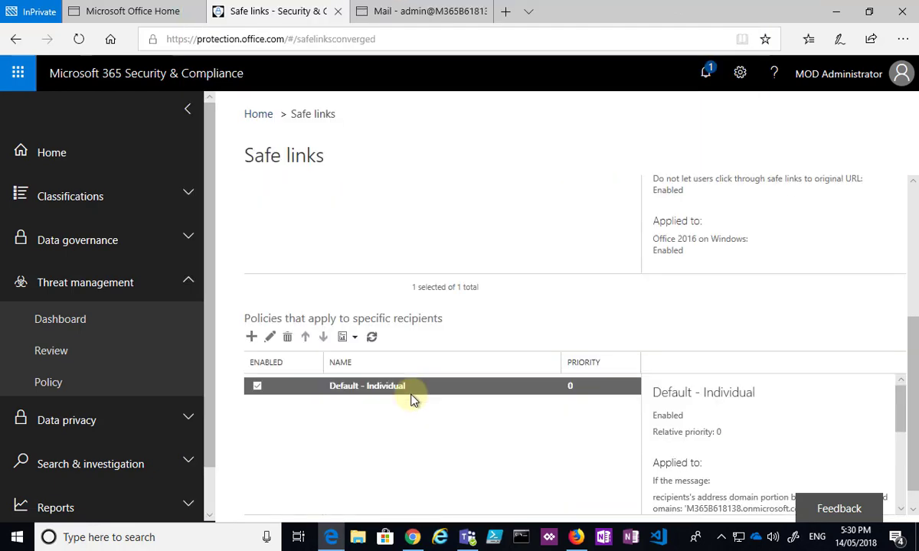
mouse_move(418, 337)
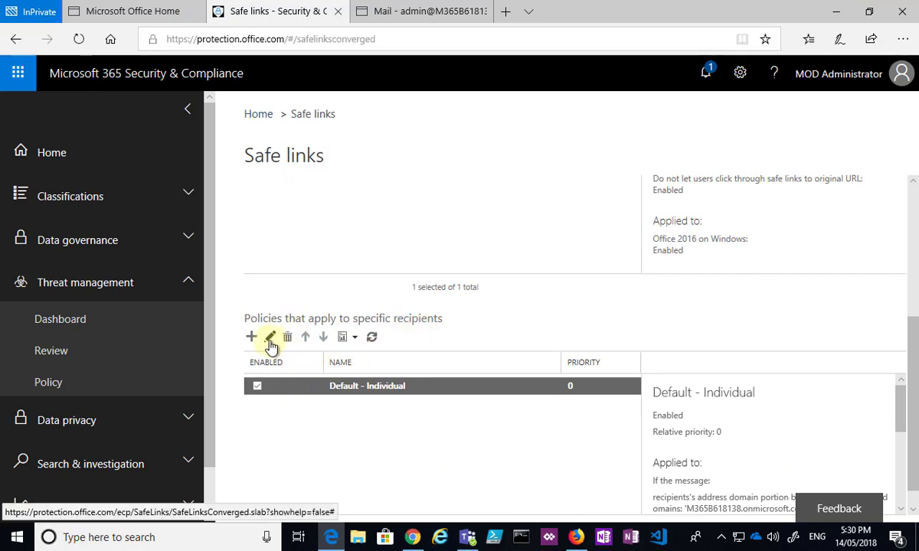
click(269, 337)
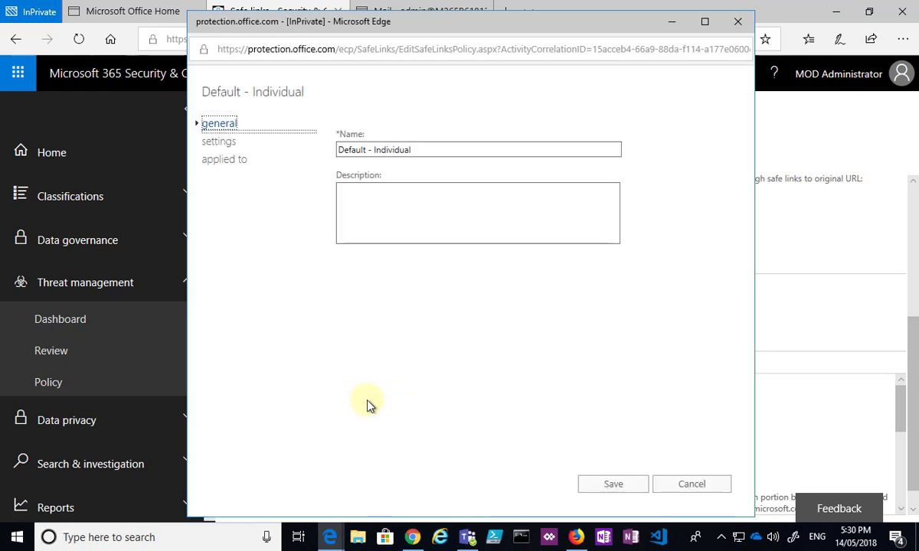
Step: Review the Default - Individual options and URL exclusion list, then cancel without changes
click(219, 141)
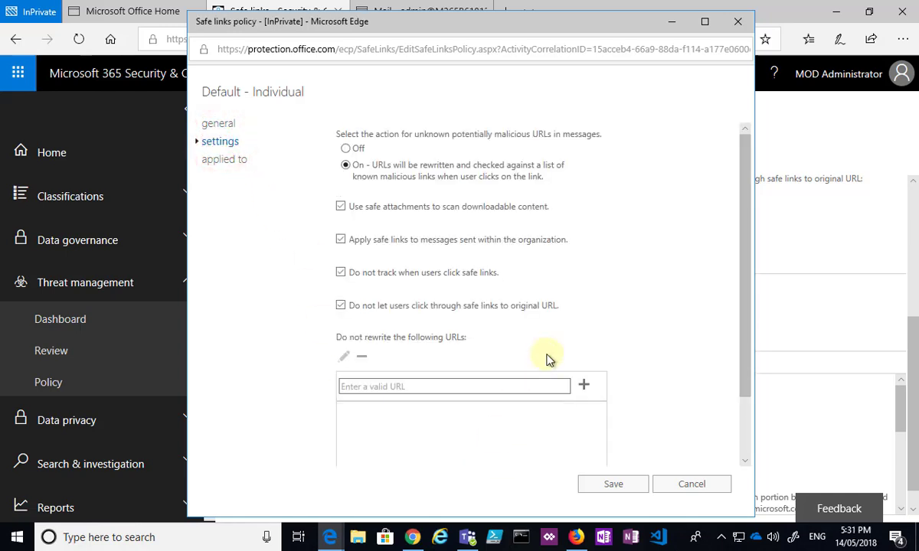
mouse_move(383, 176)
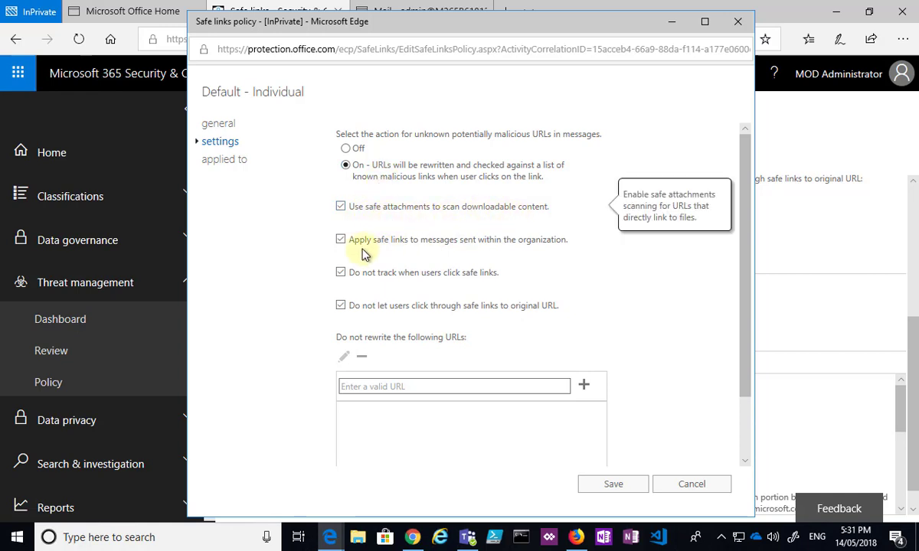
mouse_move(468, 184)
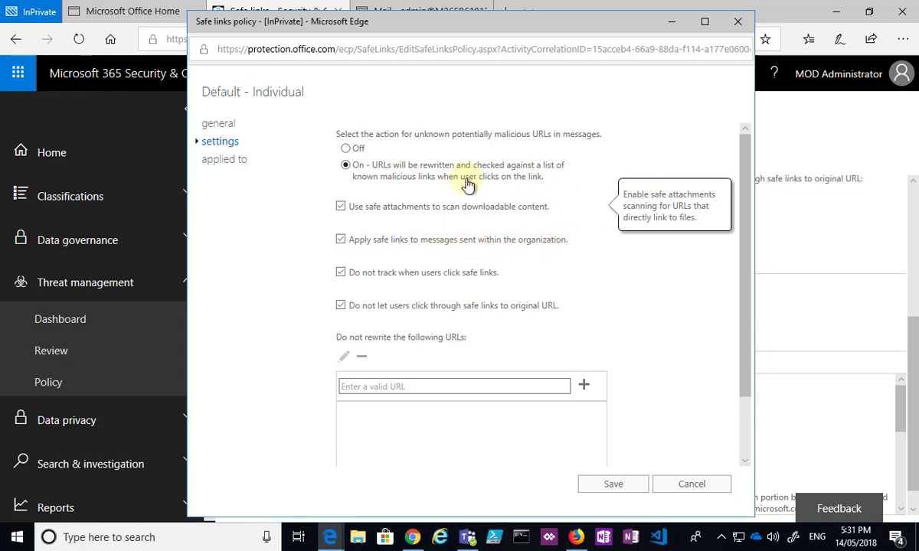
mouse_move(578, 257)
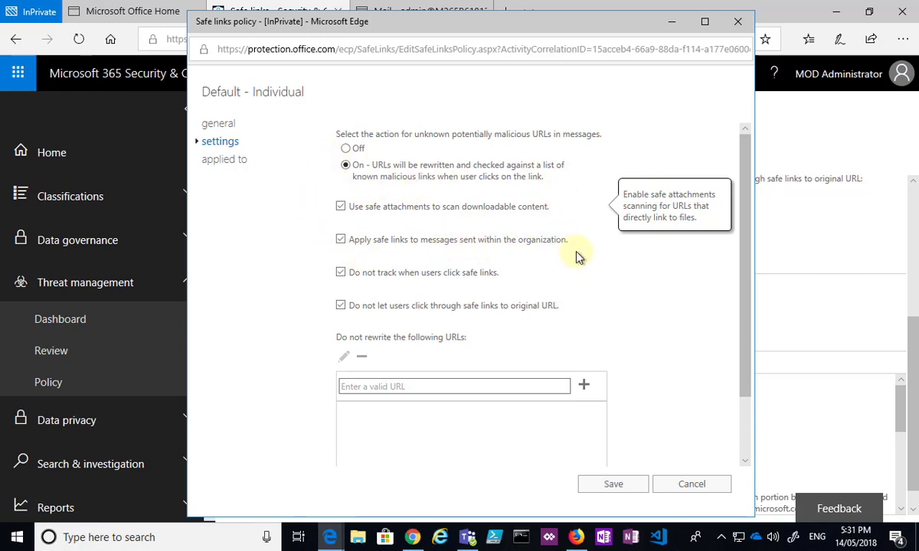
mouse_move(599, 251)
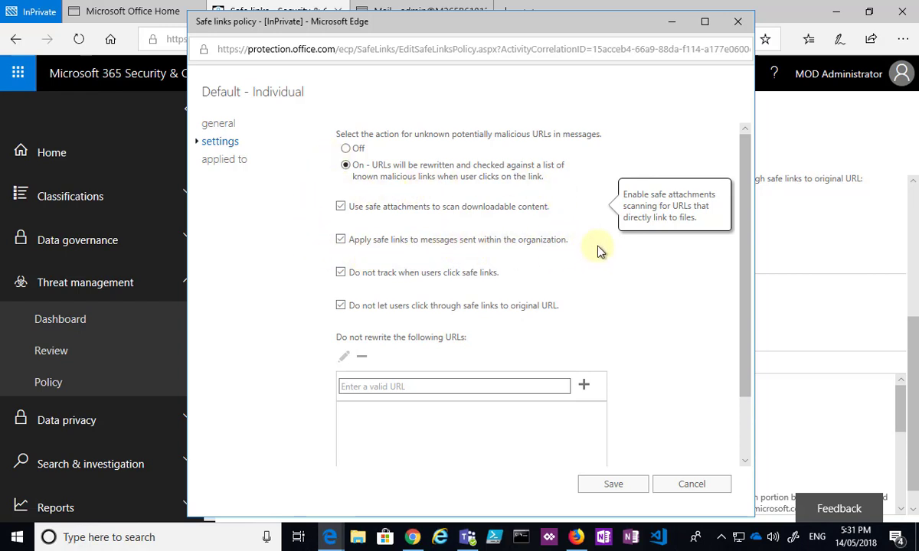
mouse_move(560, 283)
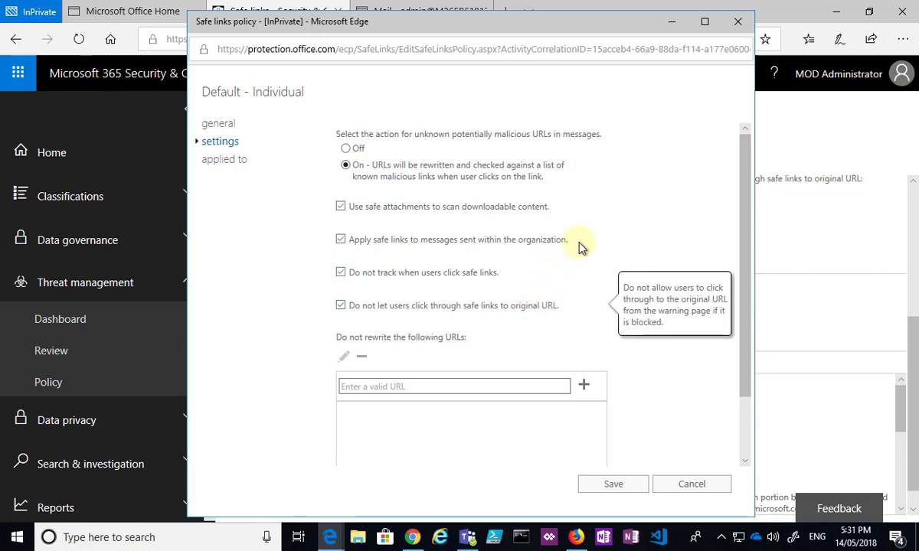
mouse_move(576, 258)
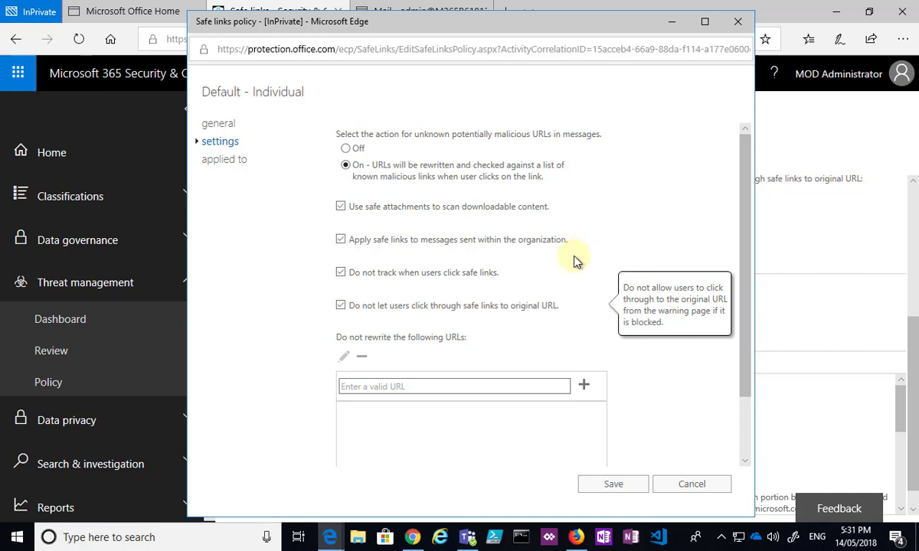
mouse_move(365, 286)
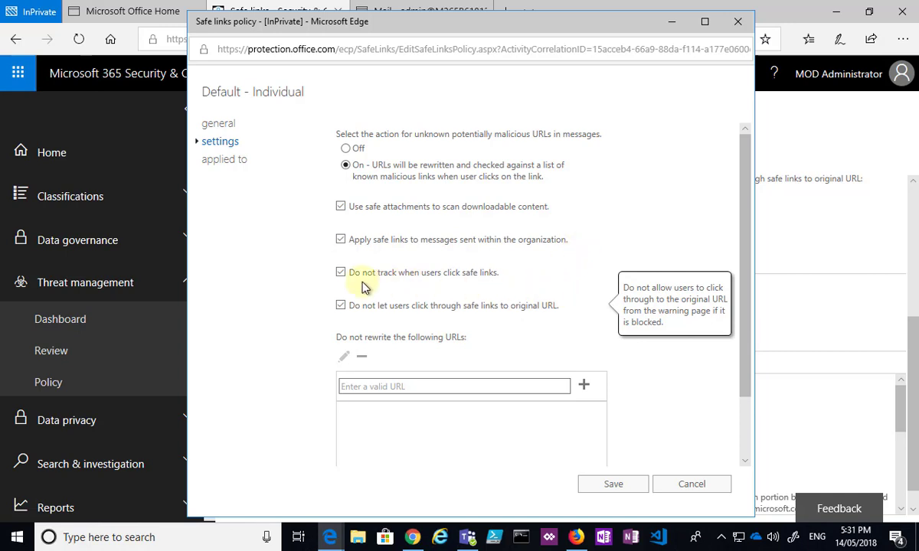
scroll(down, 3)
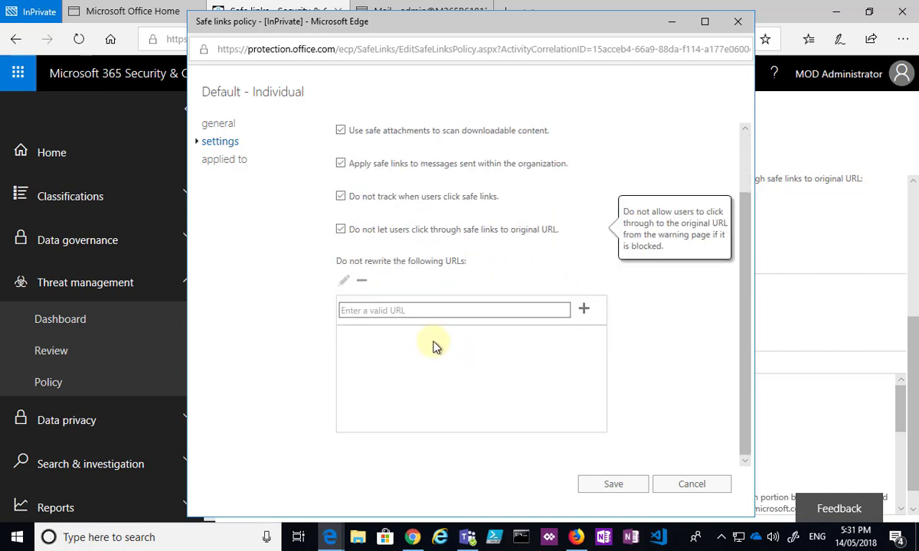
click(453, 310)
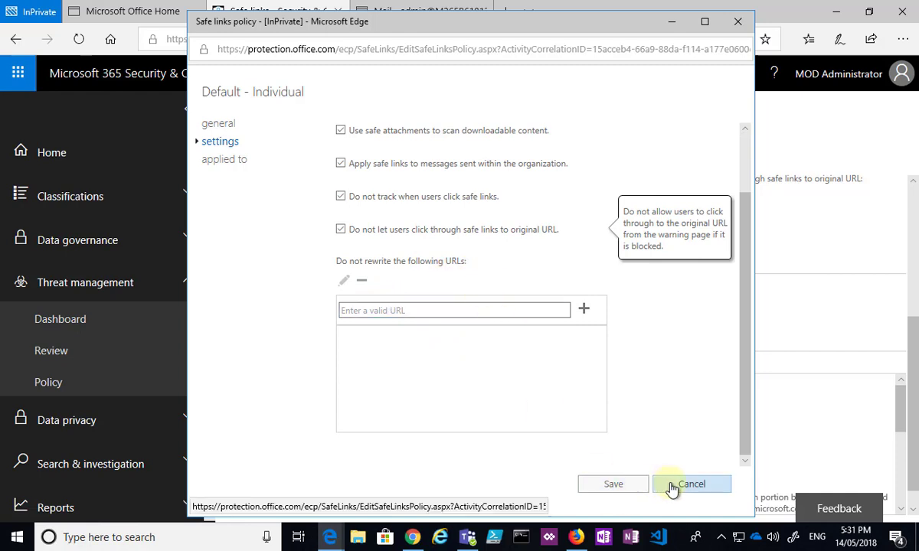
click(692, 484)
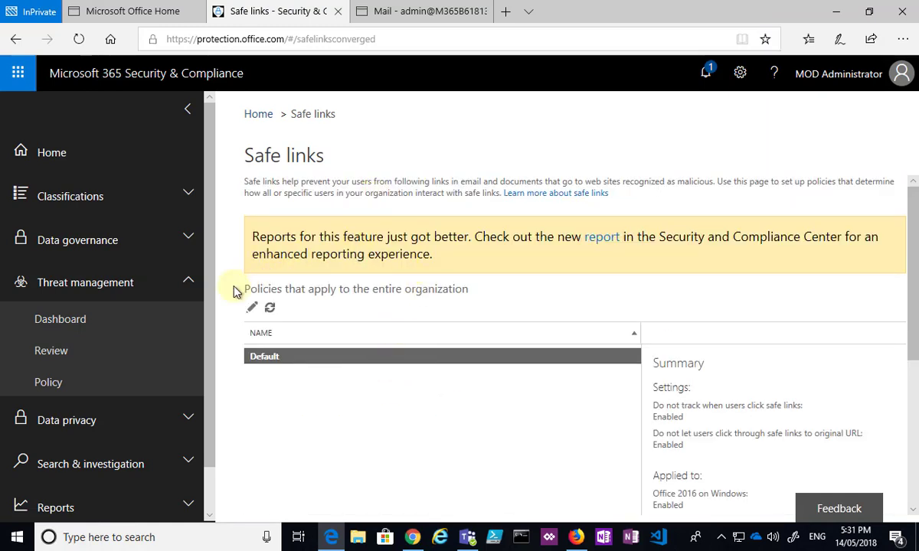
mouse_move(513, 327)
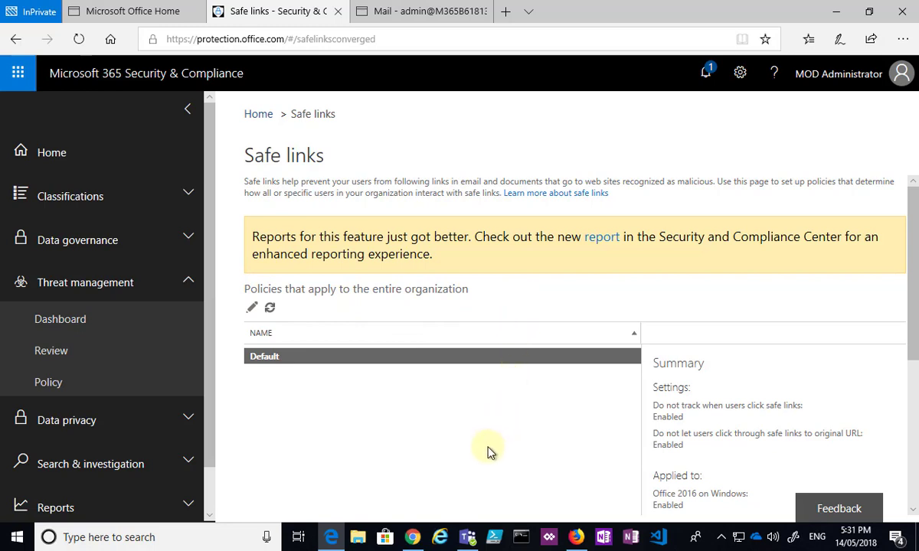
mouse_move(489, 451)
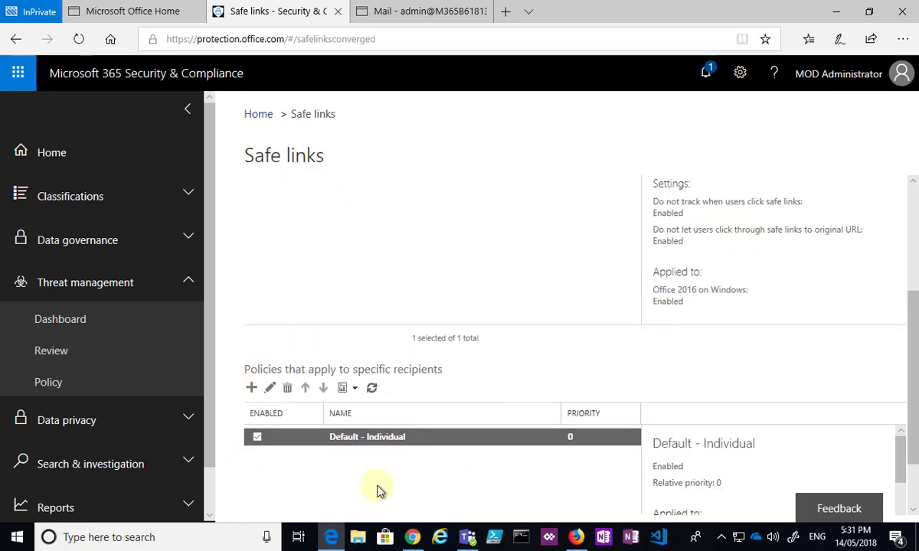
scroll(down, 3)
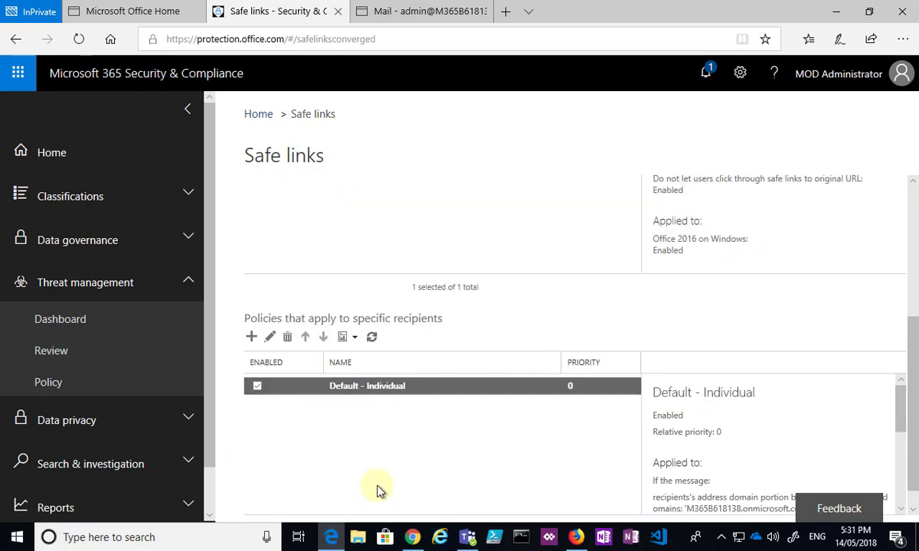
Step: Return to the Threat management Policy overview, then switch to the Outlook inbox
click(48, 382)
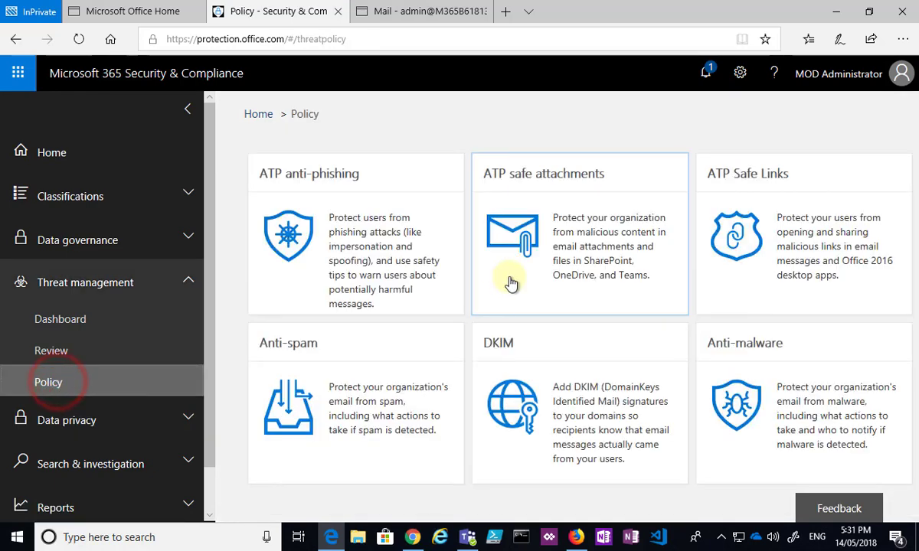
mouse_move(310, 183)
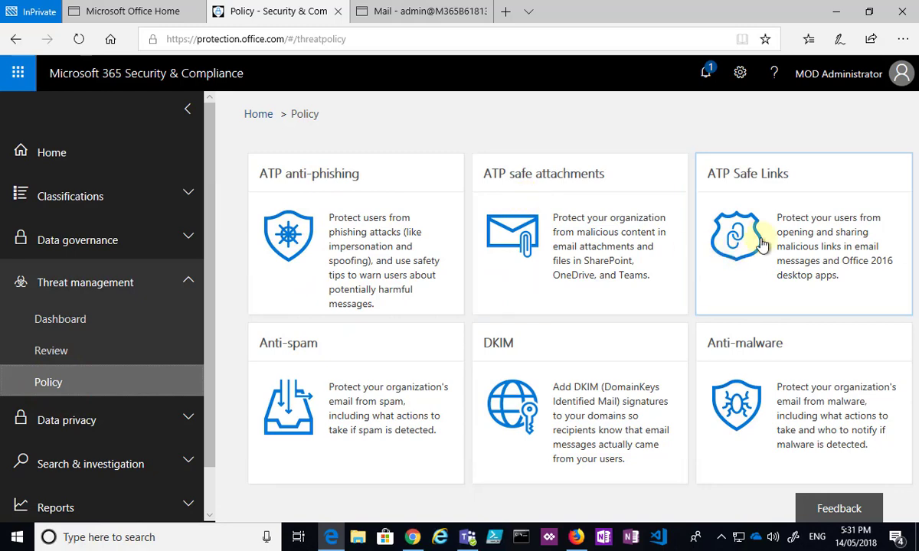
mouse_move(703, 241)
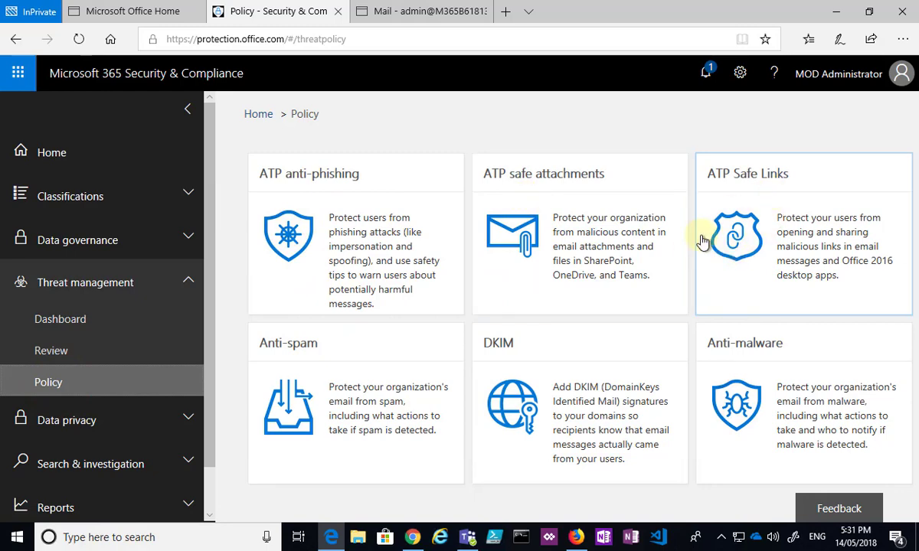
click(420, 10)
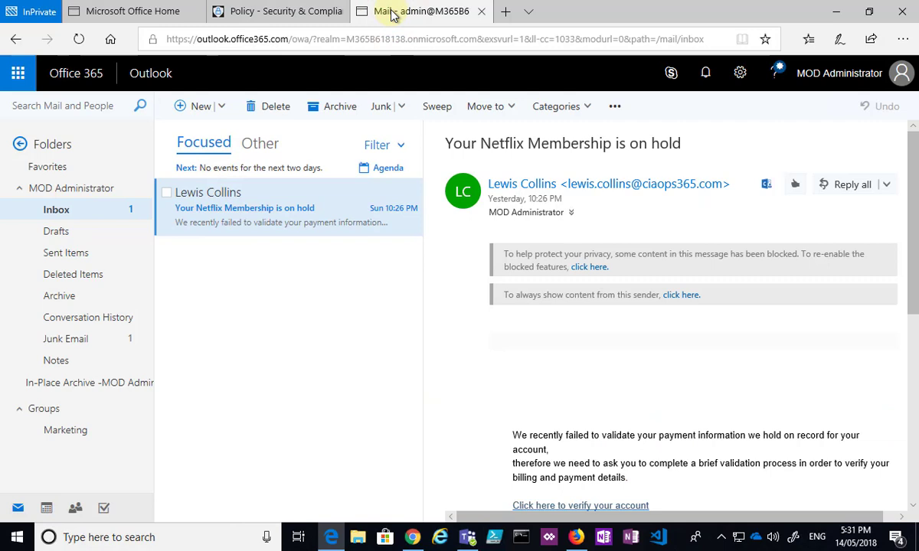
mouse_move(521, 363)
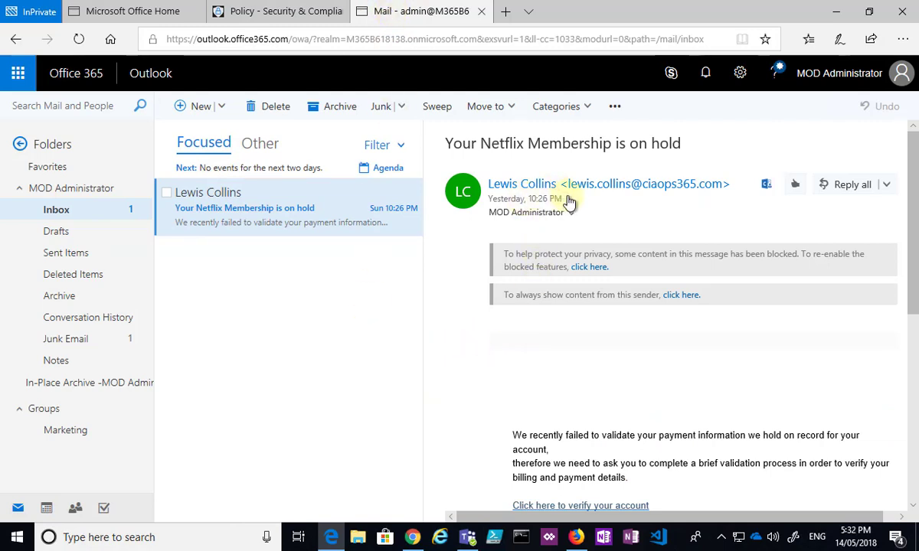
mouse_move(575, 360)
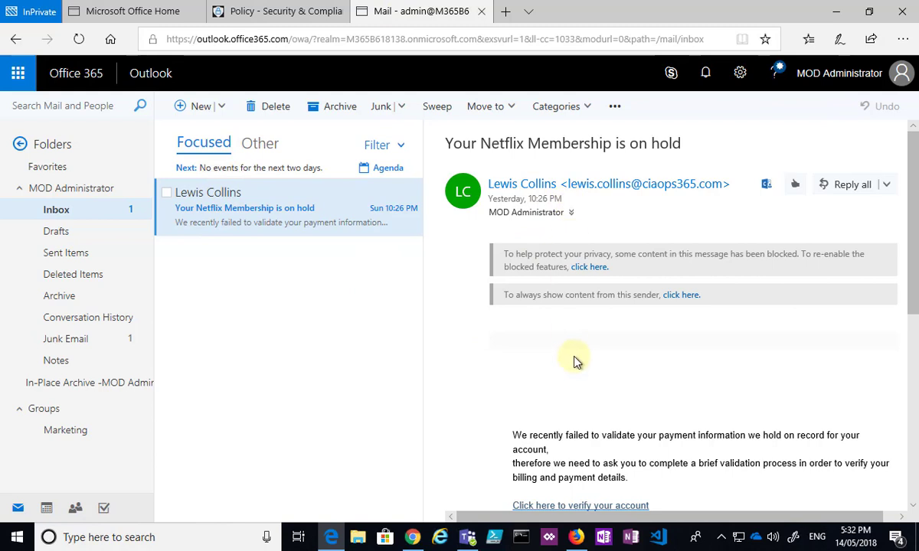
Step: Scroll through the Netflix membership-on-hold email to read its payment-validation request
scroll(down, 3)
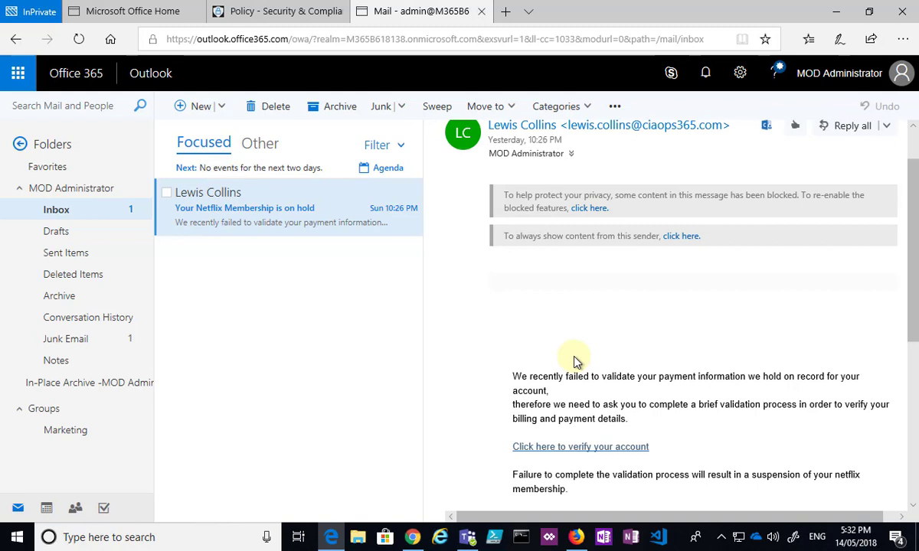
mouse_move(203, 222)
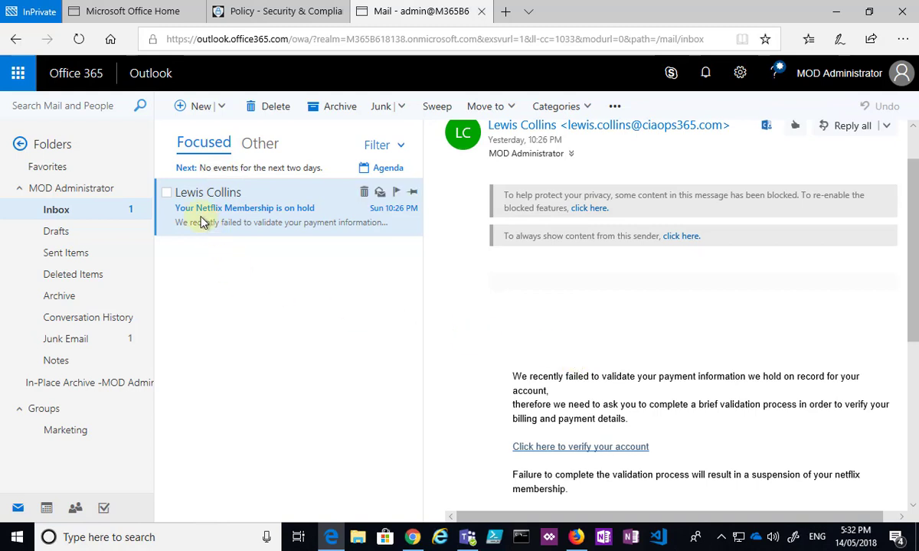
mouse_move(262, 225)
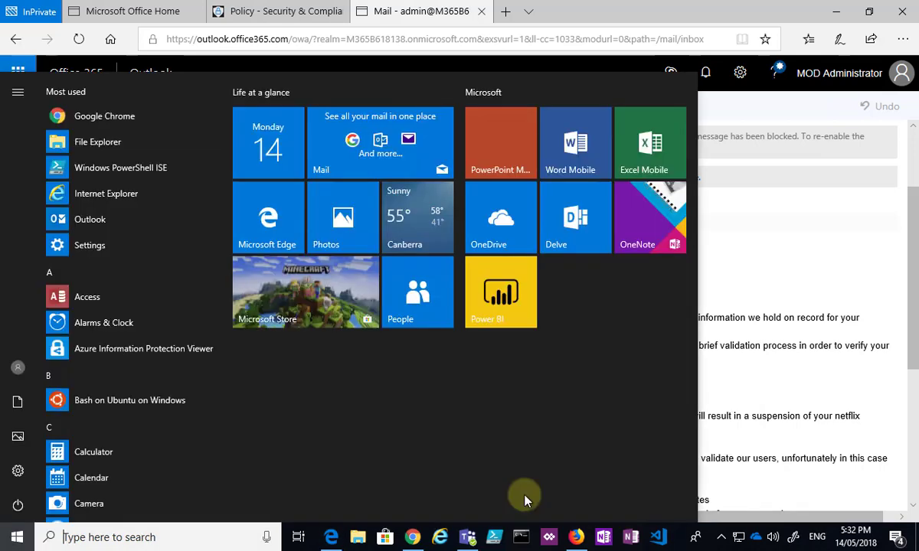
text(notep)
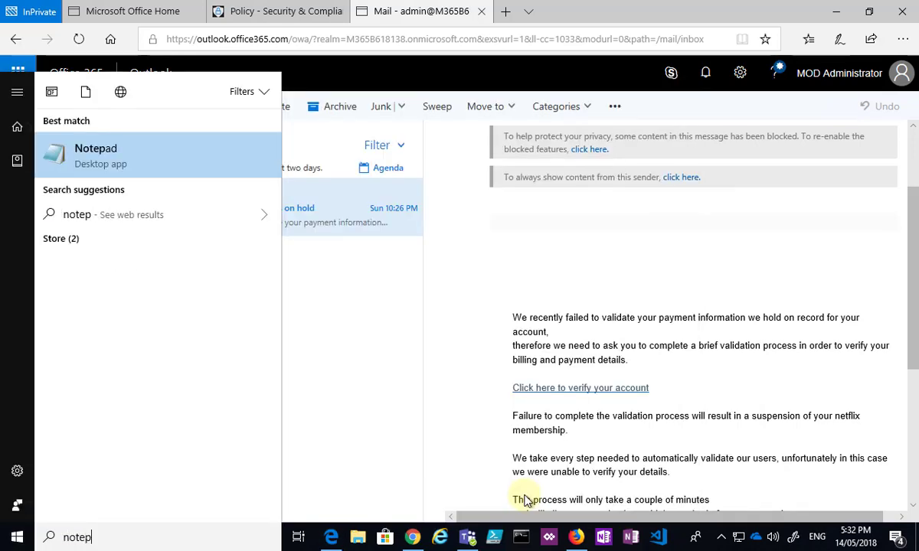
click(95, 156)
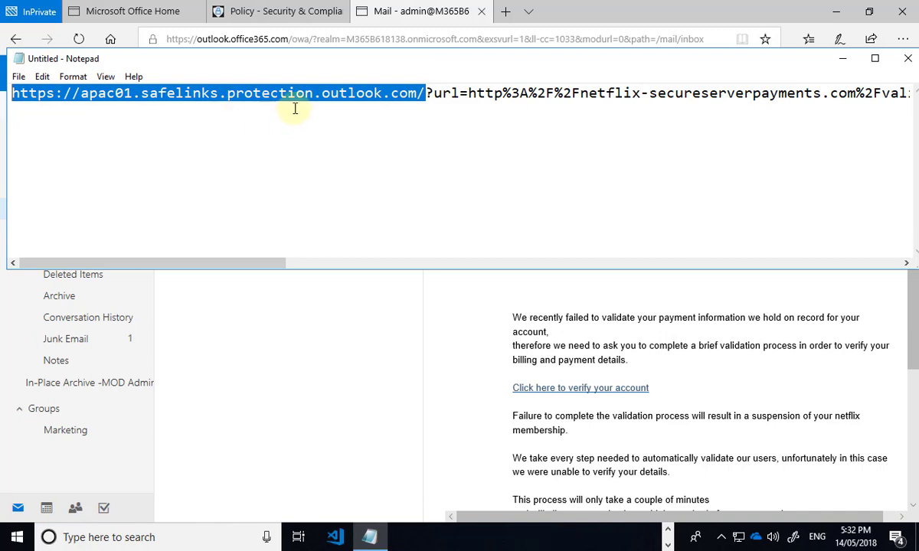
mouse_move(710, 86)
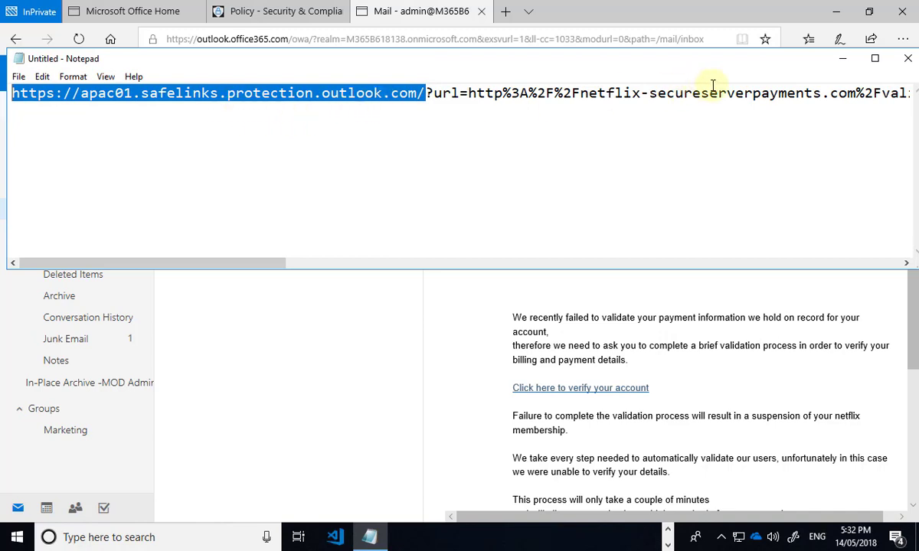
click(907, 58)
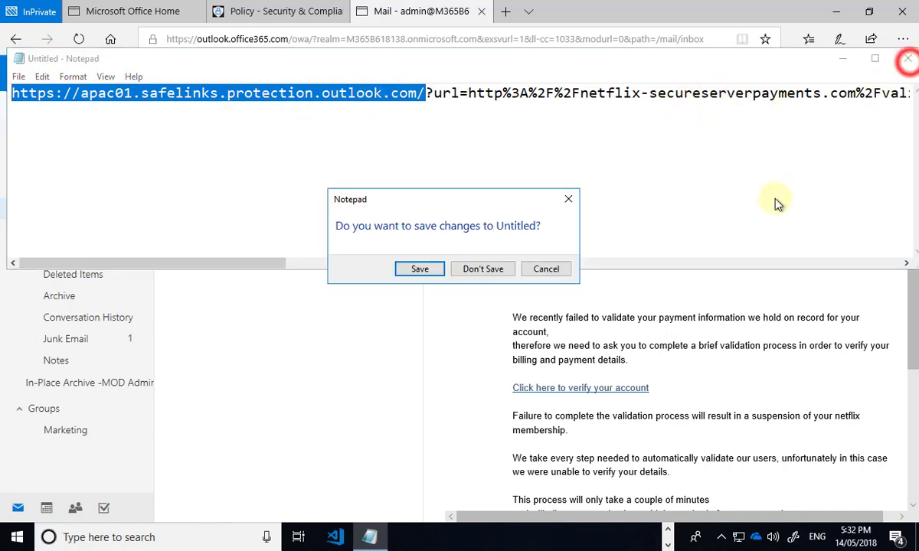
click(482, 268)
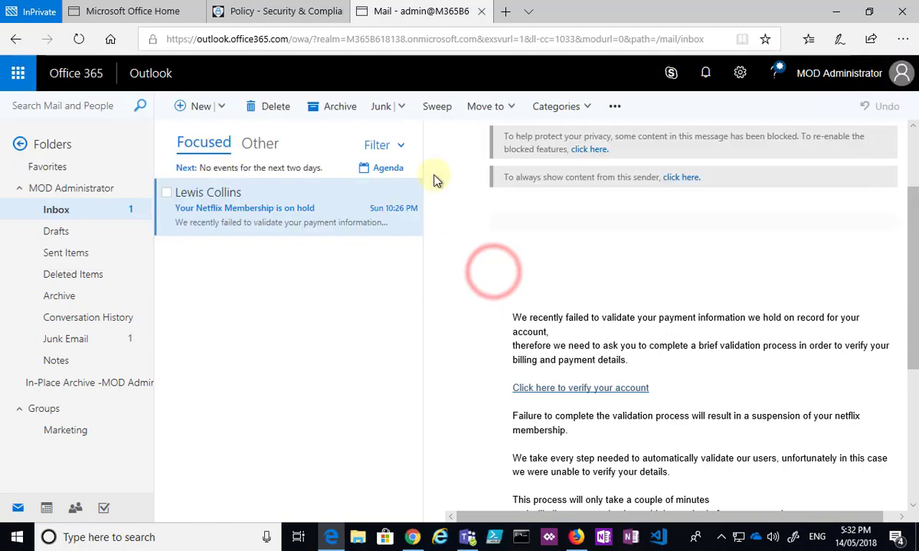
Step: Follow the verify-account link and see Safe Links block netflix-secureserverpayments.com as malicious
click(580, 387)
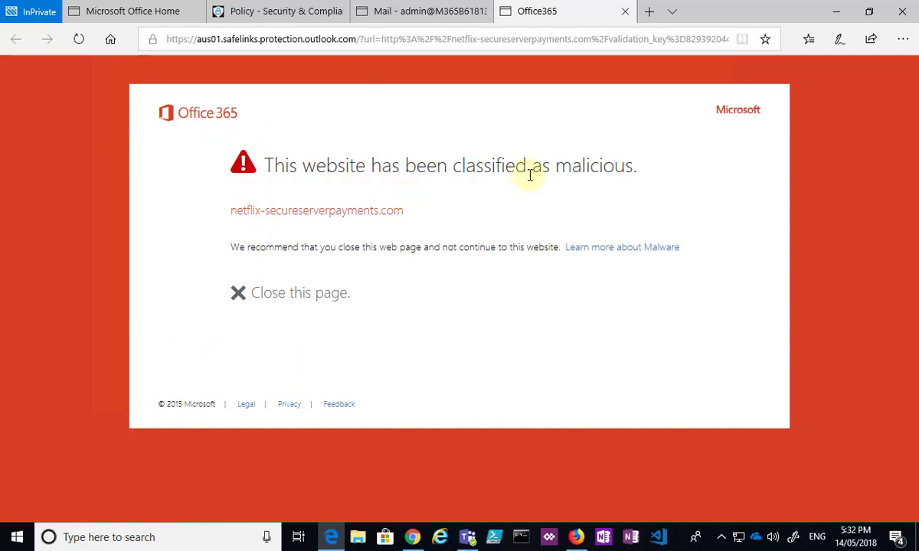
mouse_move(392, 307)
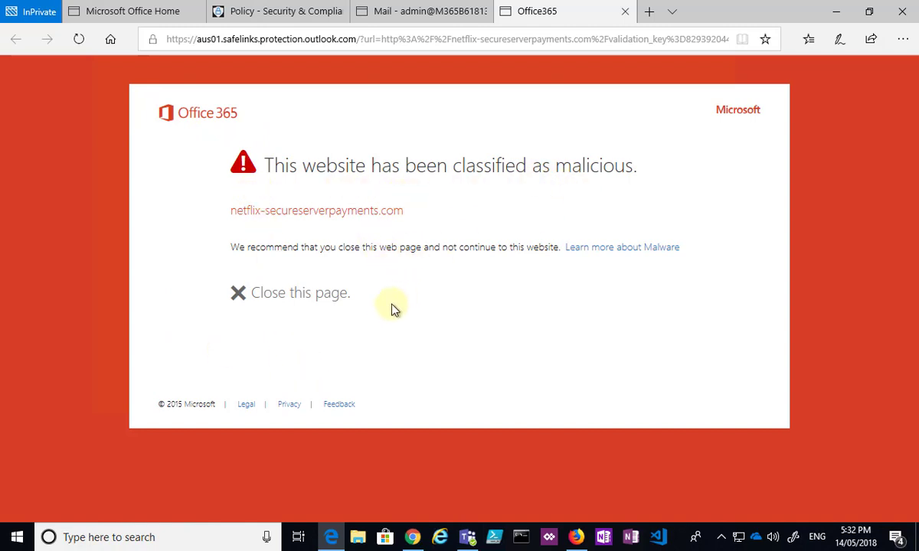
mouse_move(383, 329)
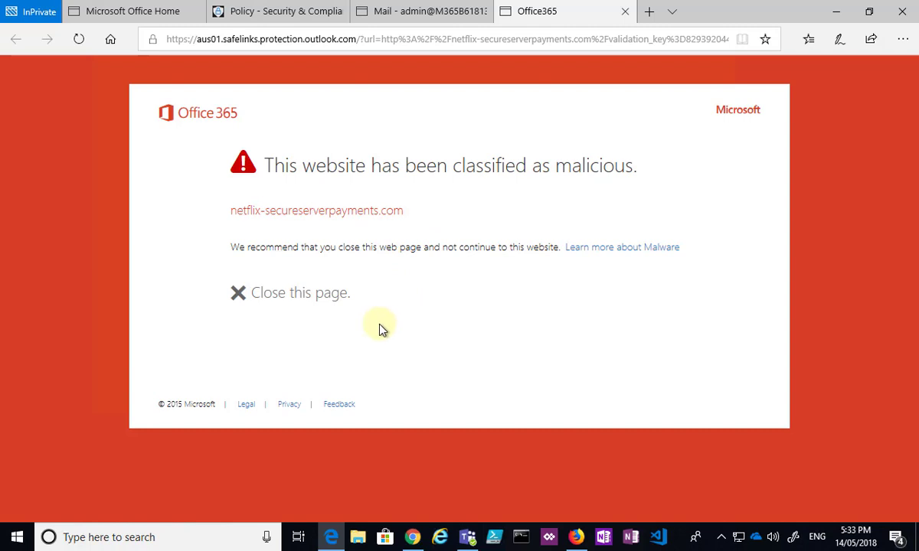
mouse_move(376, 337)
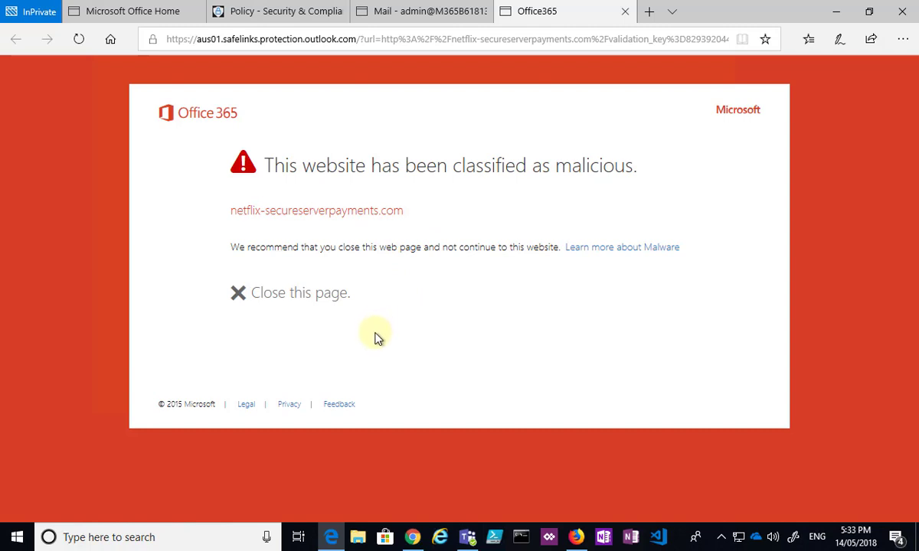
mouse_move(585, 159)
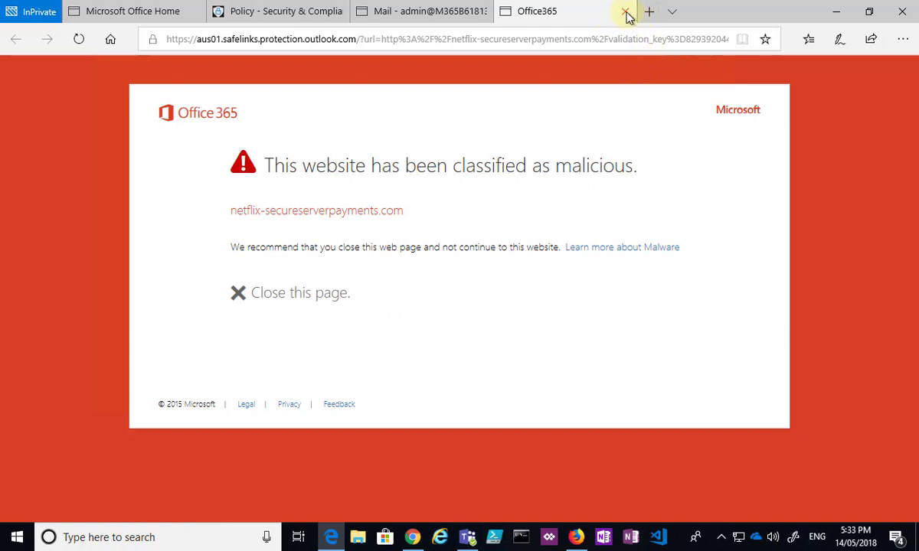
mouse_move(626, 13)
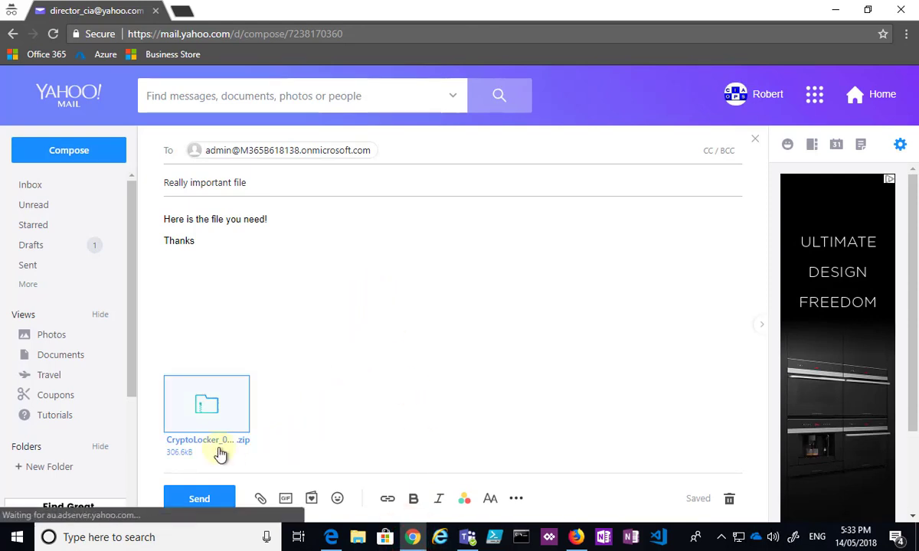
mouse_move(199, 445)
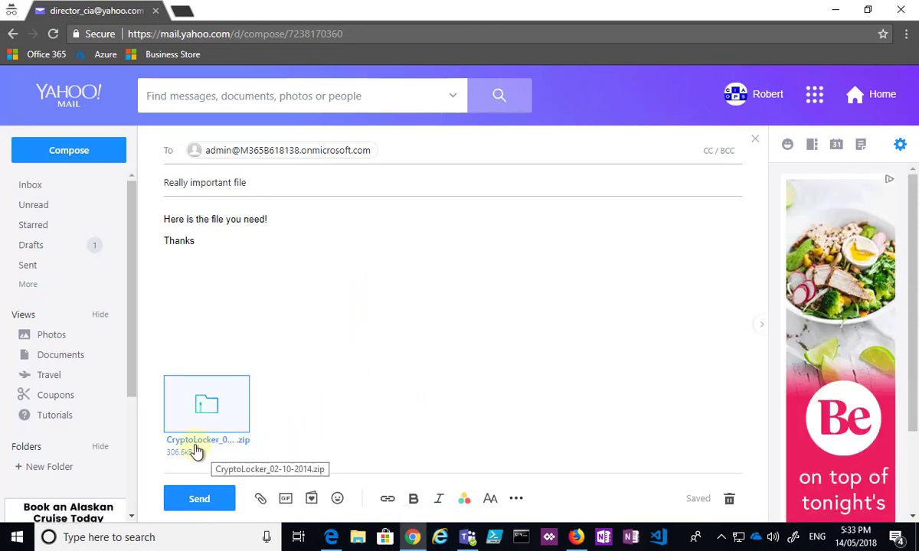
mouse_move(241, 451)
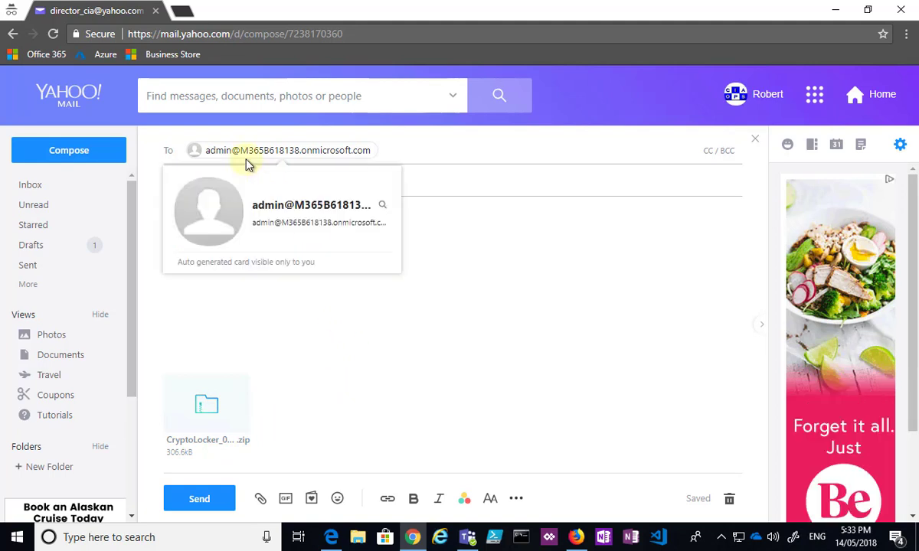
Step: Send the 'Really important file' email with its CryptoLocker zip and view it in Sent
click(199, 498)
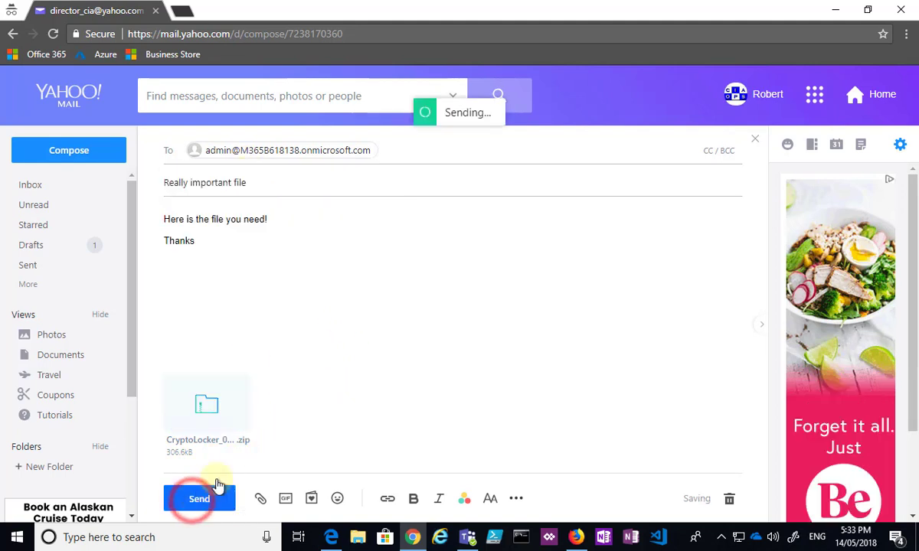
click(199, 499)
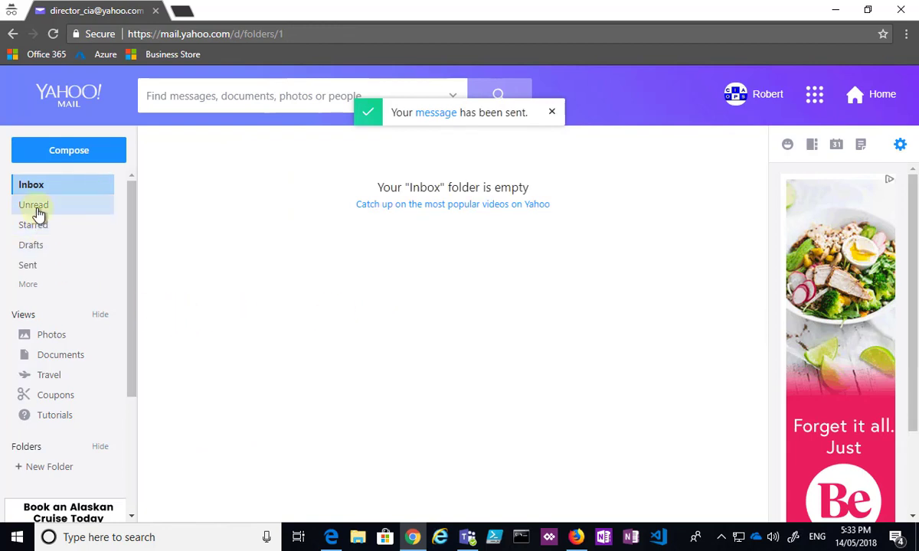
click(33, 204)
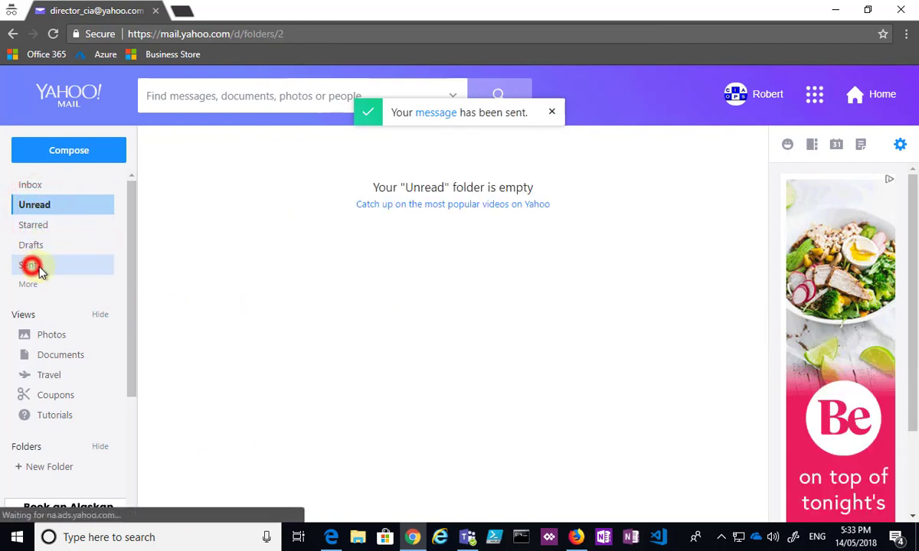
click(28, 264)
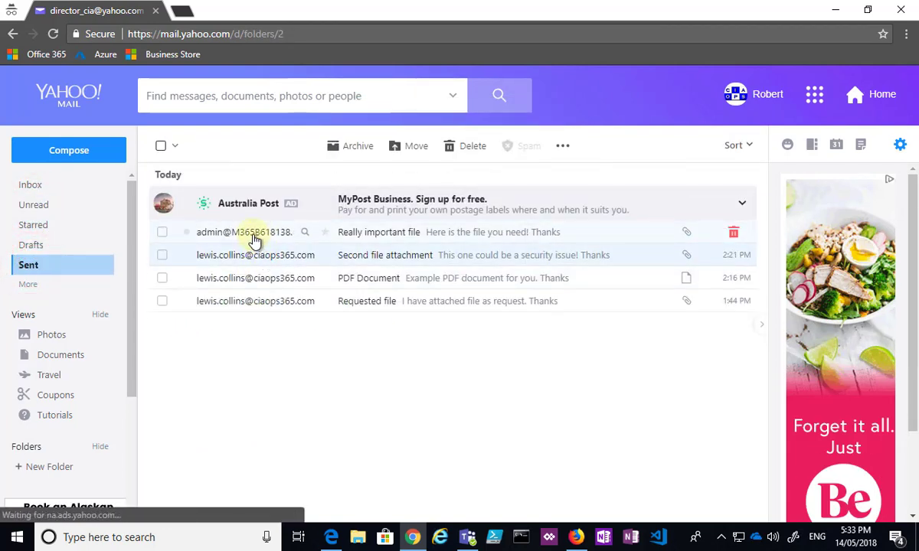
click(31, 185)
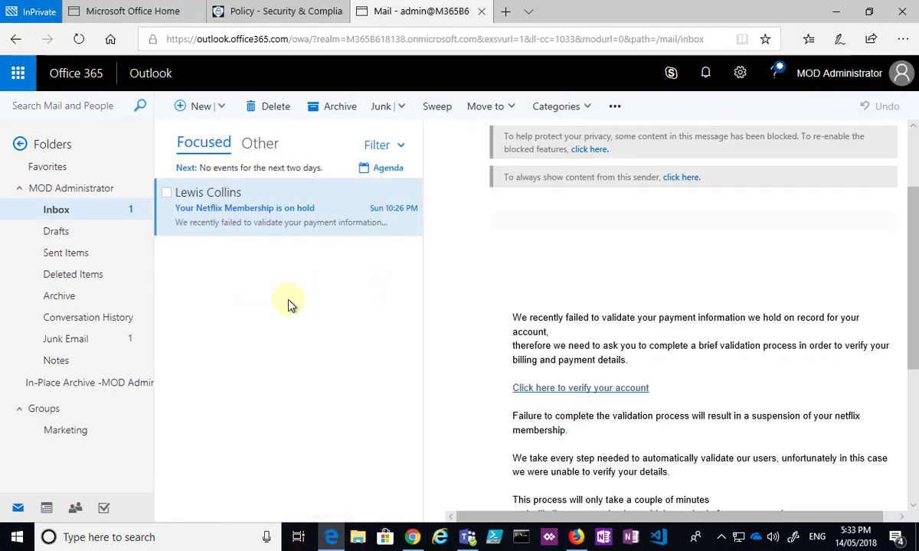
mouse_move(298, 324)
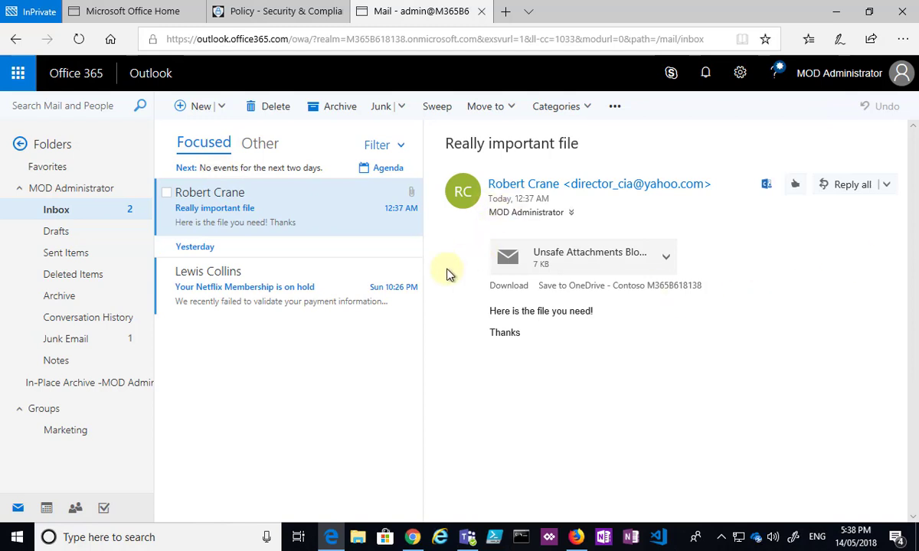
mouse_move(284, 223)
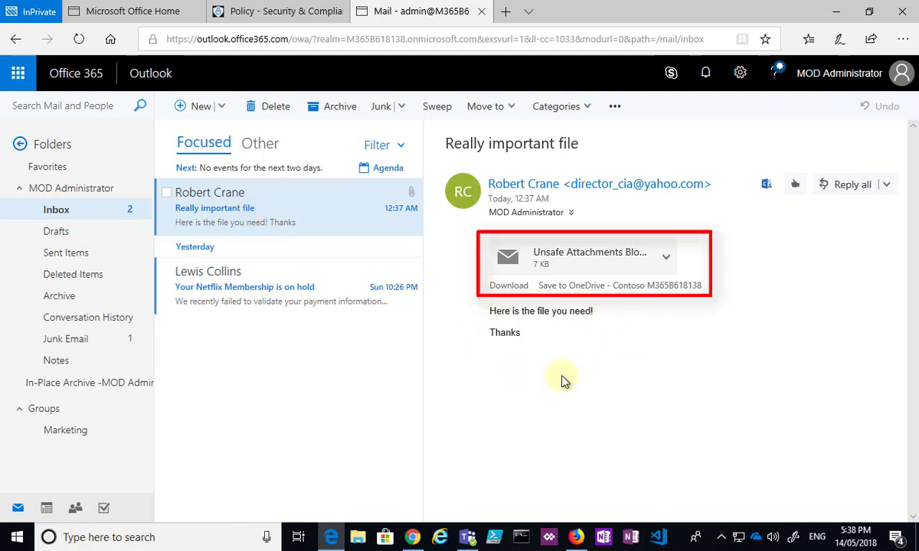
mouse_move(567, 267)
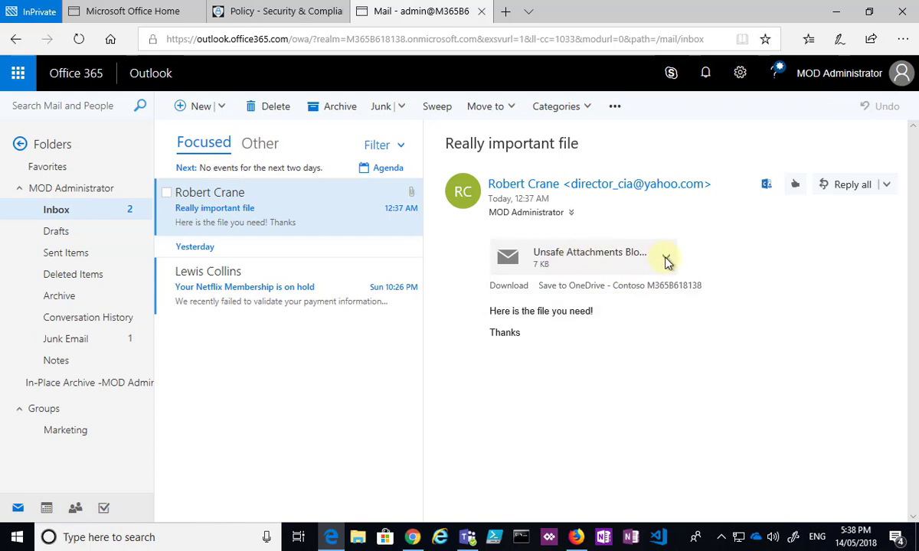
Step: Open and dismiss the options menu on the Unsafe Attachments Blocked attachment
click(666, 261)
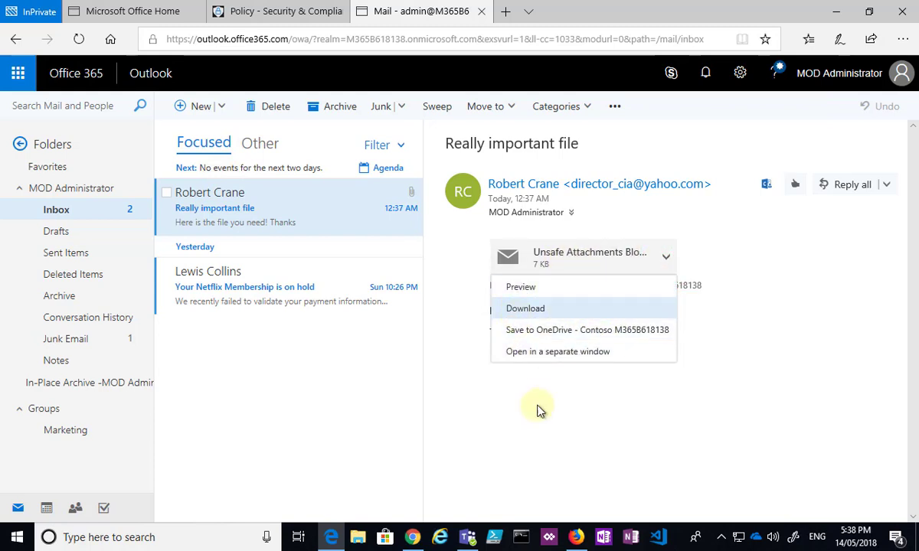
click(571, 261)
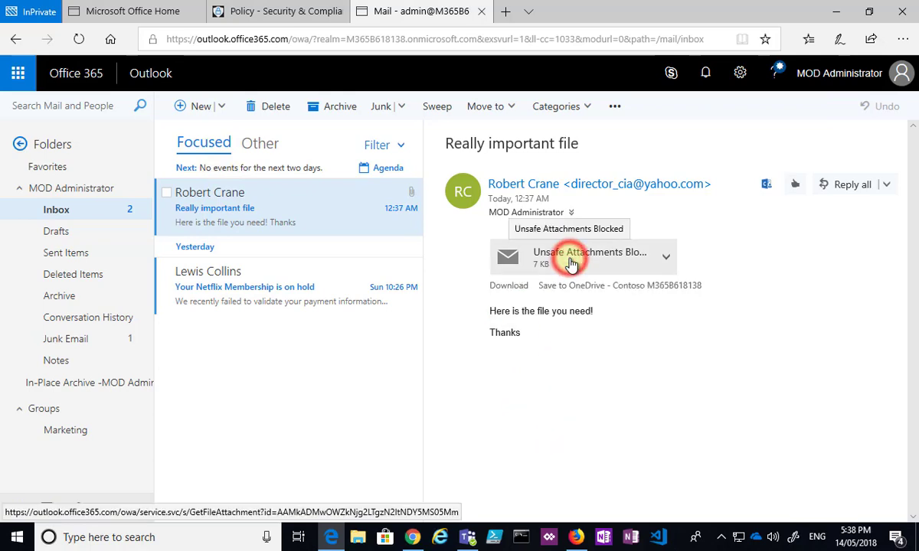
Step: Preview the notice reporting CryptoLocker_02-10-2014.zip as unsafe and blocked by ATP
click(589, 257)
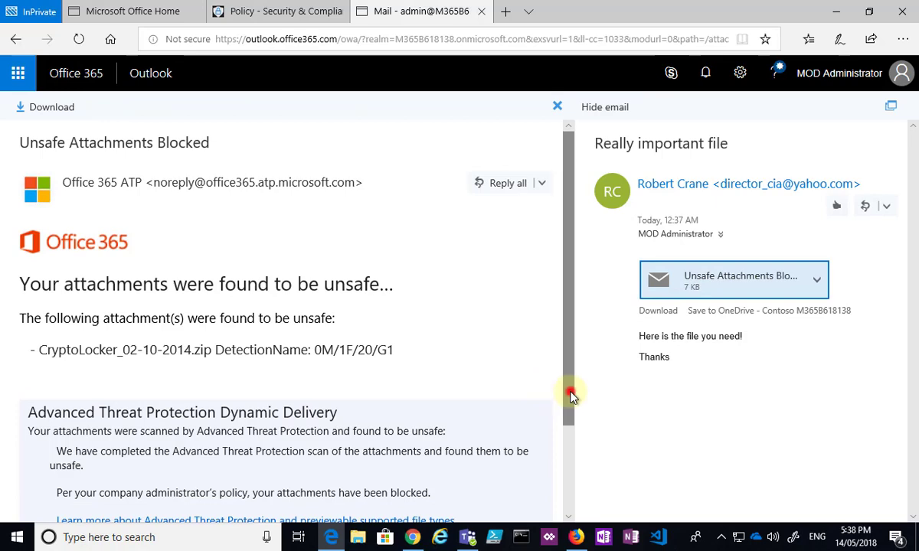
scroll(down, 3)
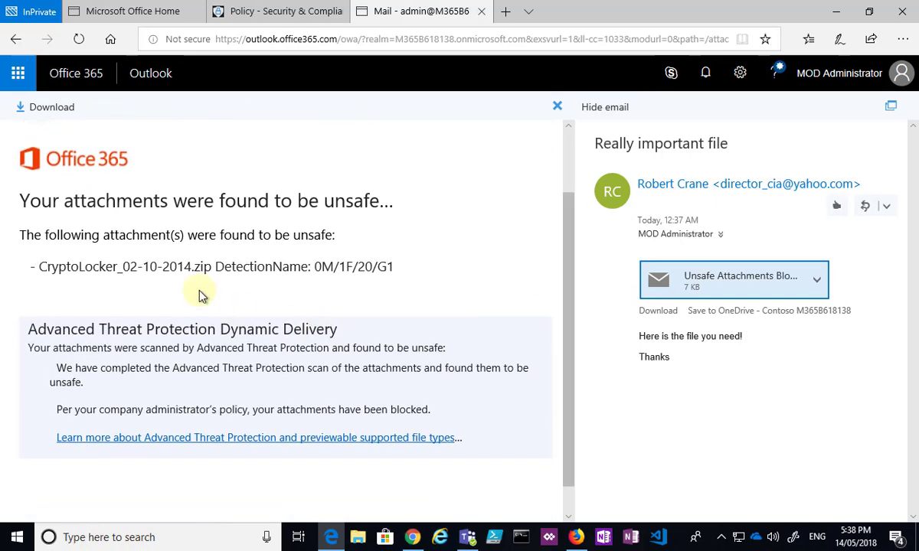
mouse_move(305, 230)
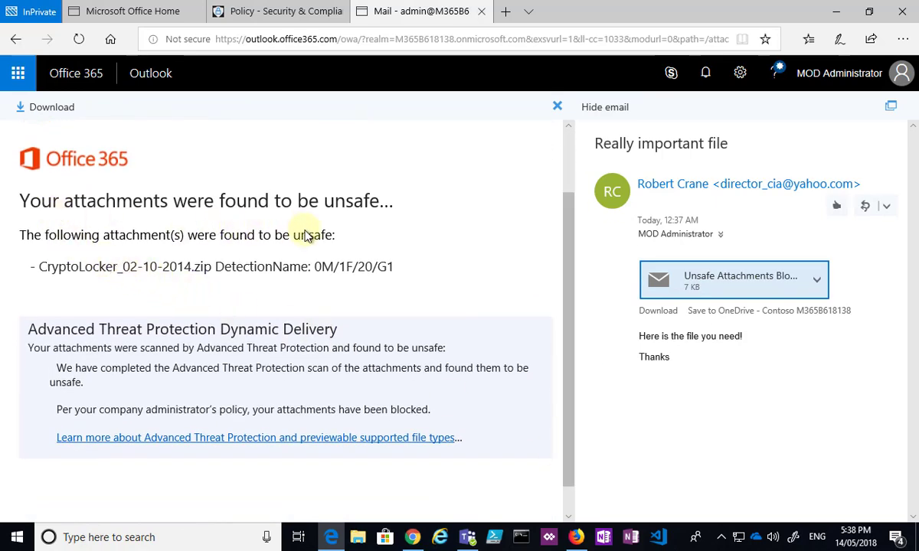
mouse_move(257, 280)
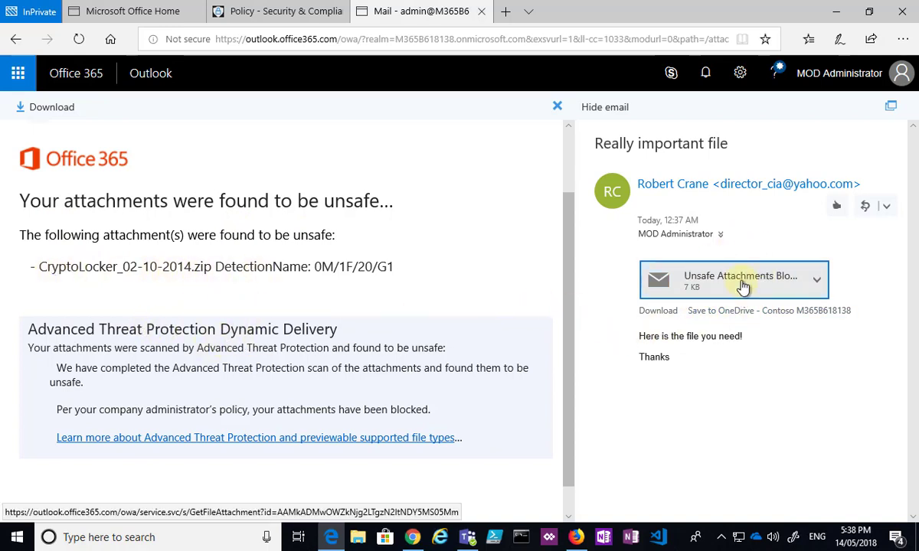
mouse_move(739, 280)
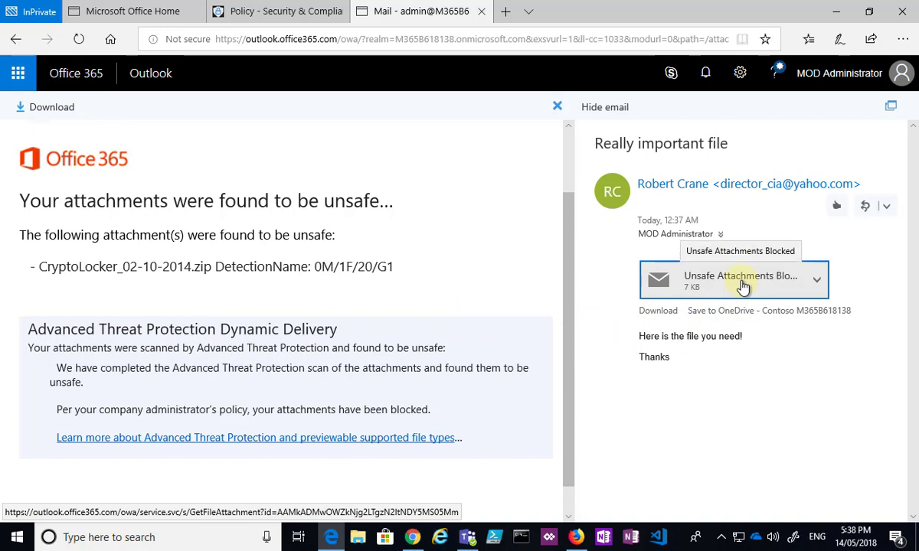
mouse_move(604, 283)
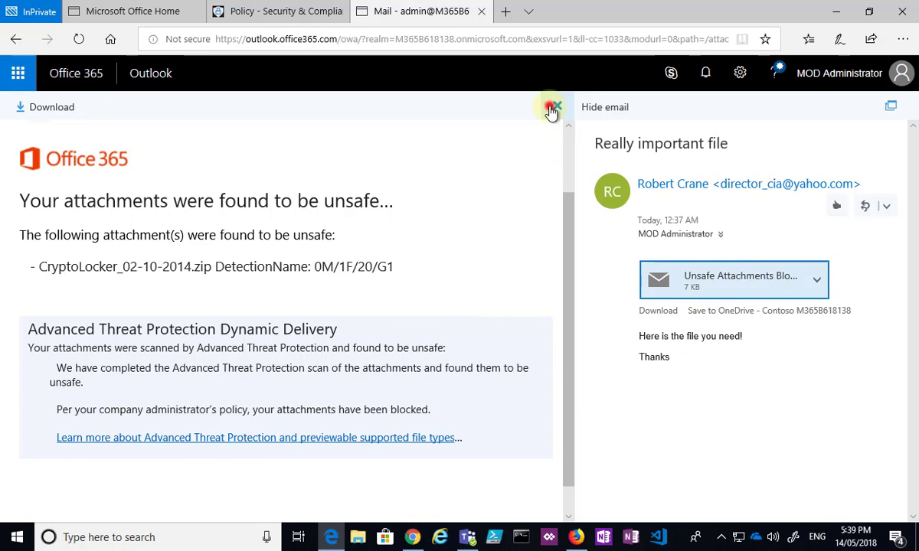
Step: Close the attachment preview and switch back to the Security & Compliance Policy page
click(551, 106)
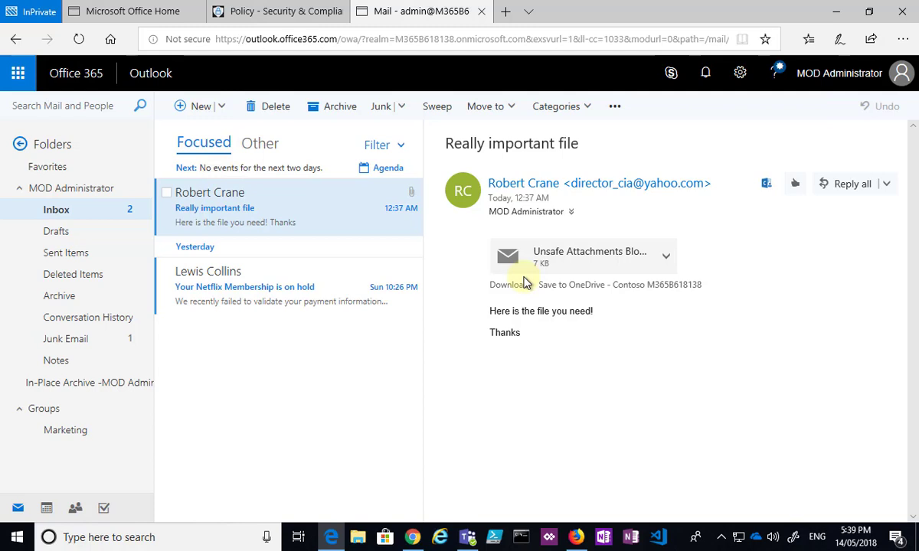
mouse_move(559, 261)
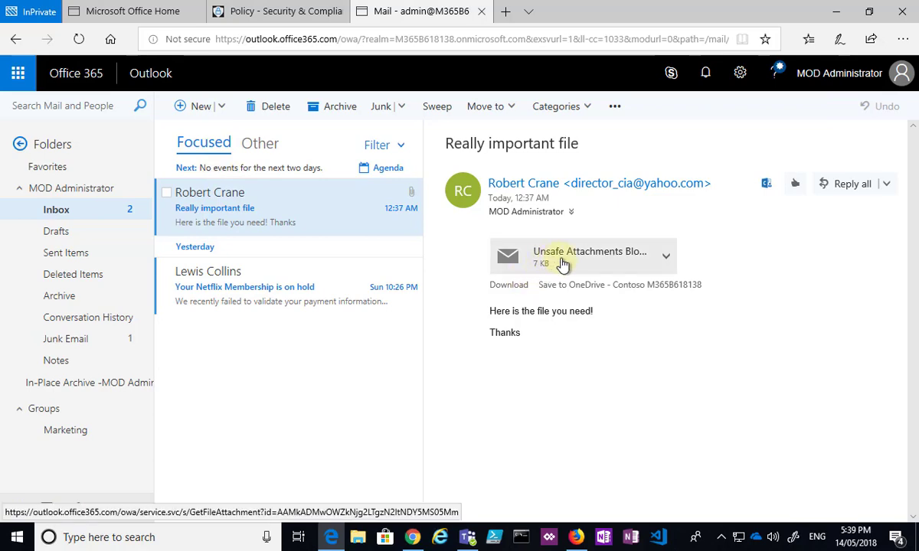
mouse_move(563, 264)
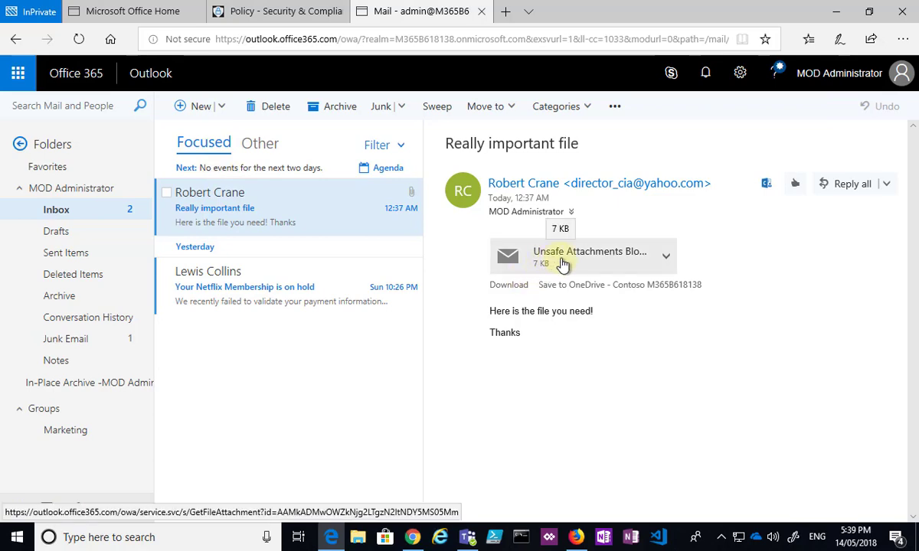
click(277, 10)
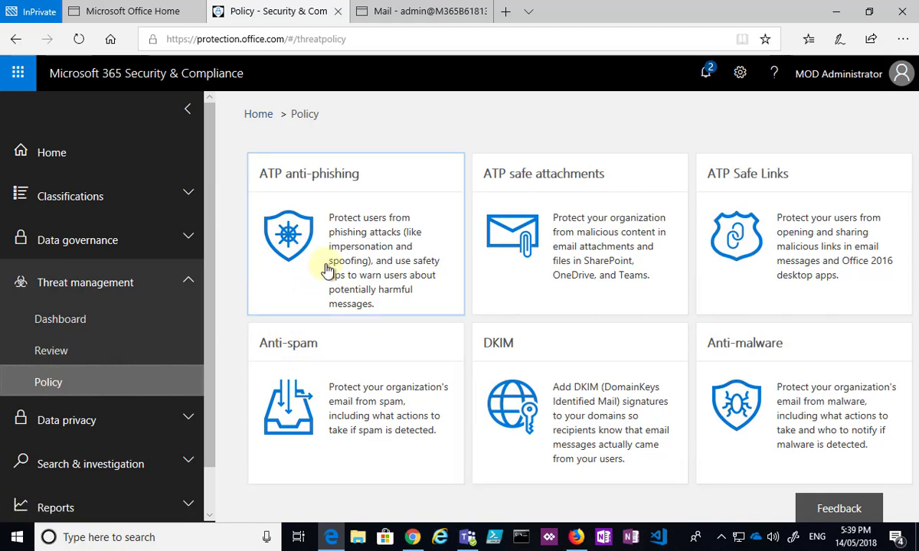
mouse_move(298, 184)
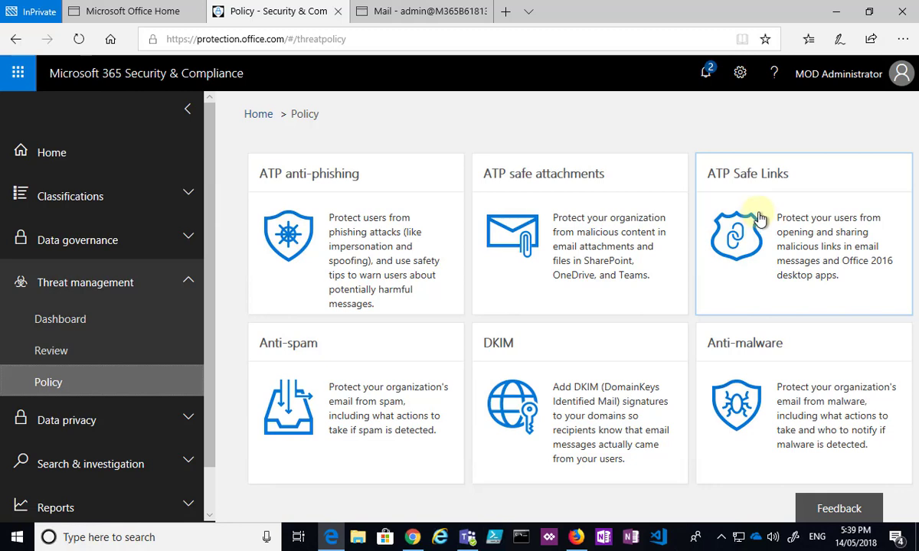
mouse_move(374, 241)
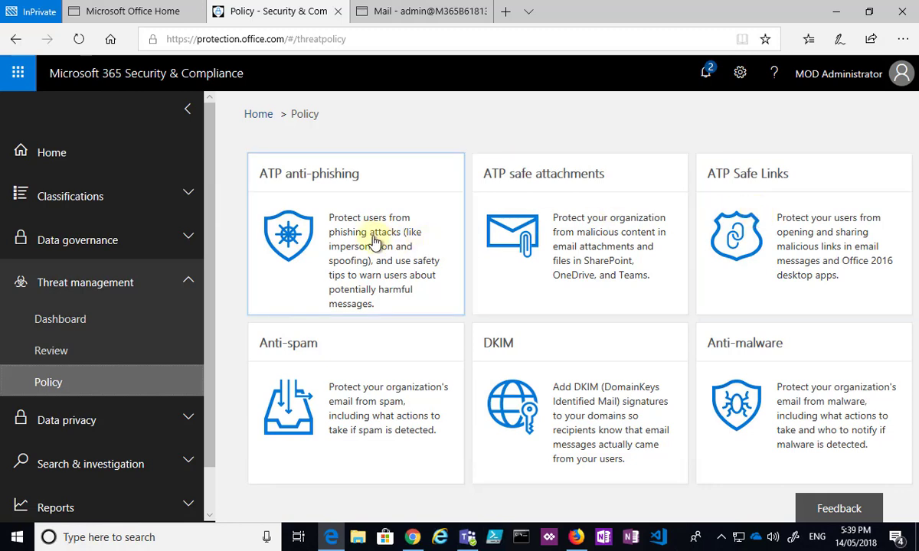
mouse_move(372, 241)
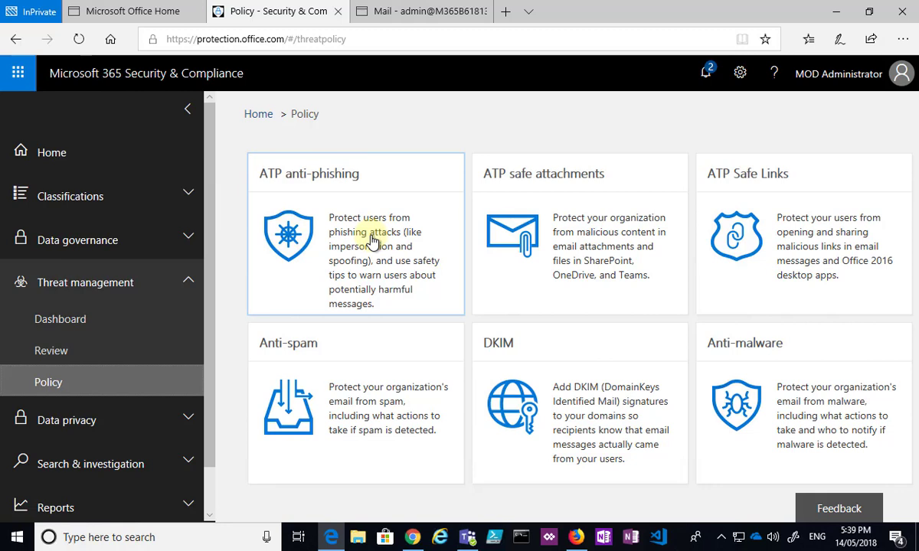
mouse_move(160, 239)
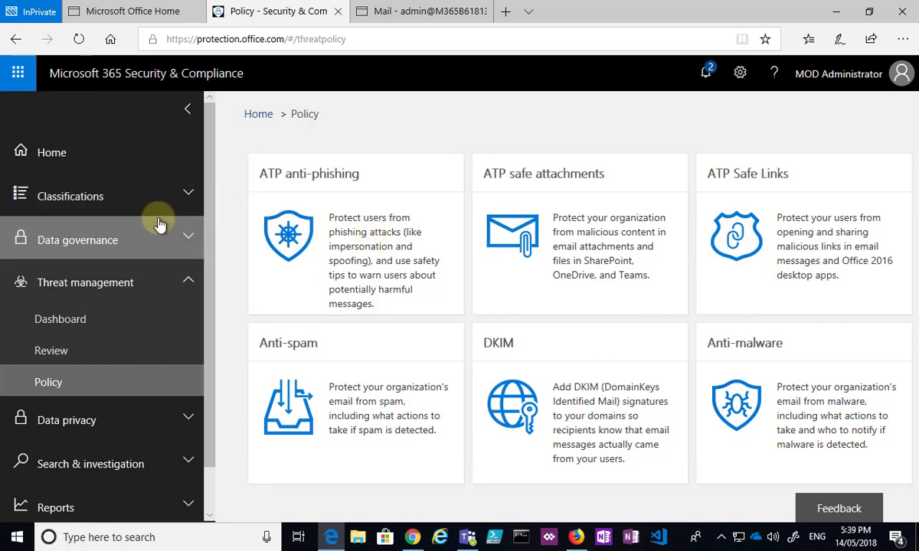